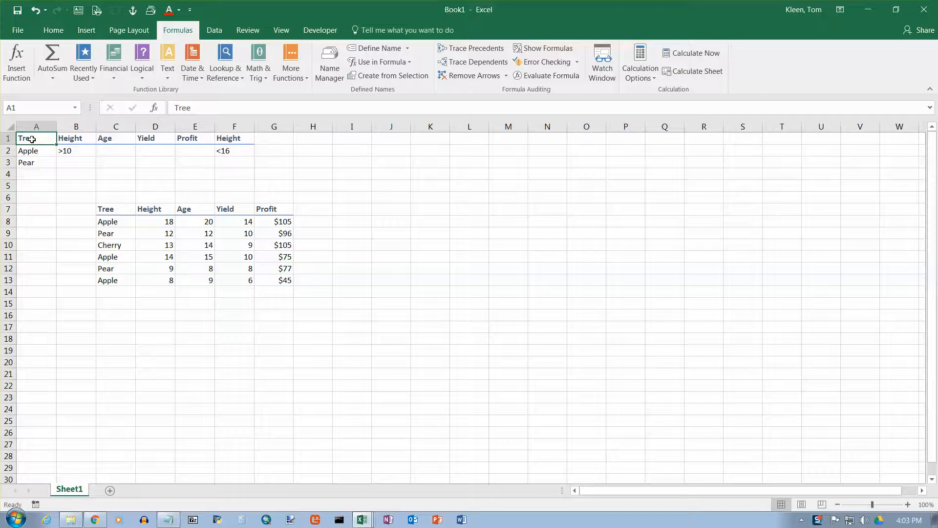
mouse_move(79, 165)
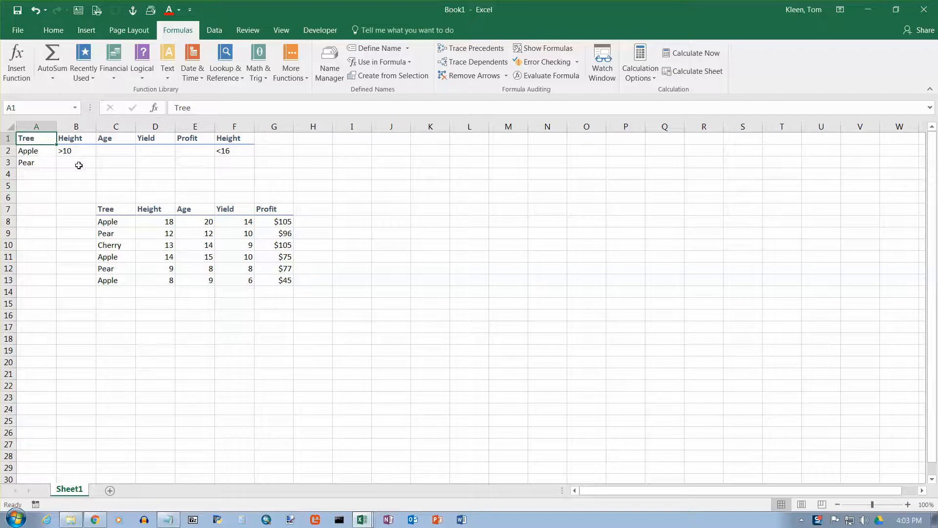
Review the criteria cells in rows 1-3 and the whole tree data table
drag(25, 137, 75, 151)
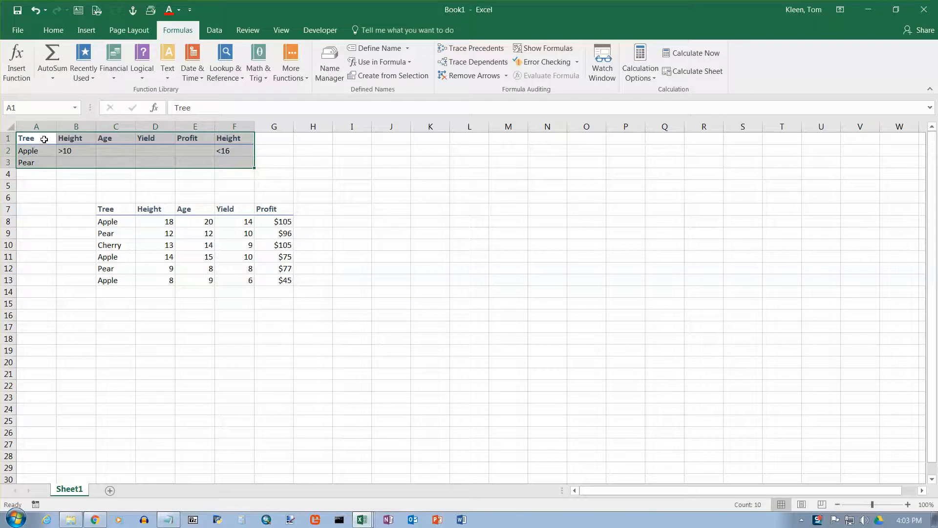
mouse_move(97, 153)
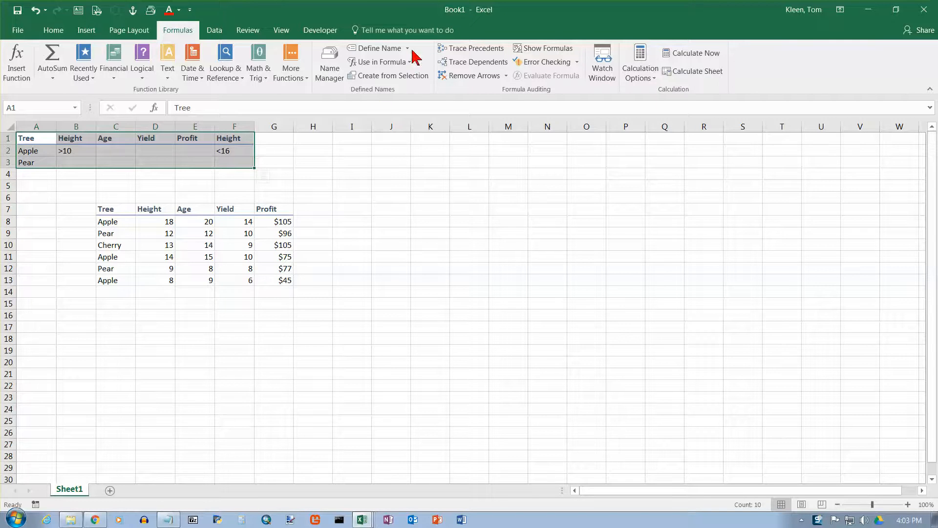
mouse_move(63, 174)
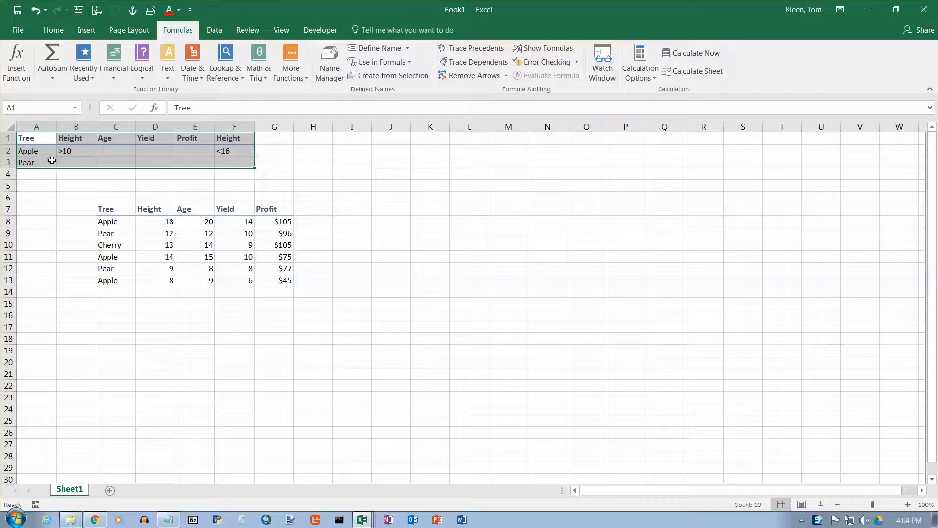
drag(97, 208, 292, 281)
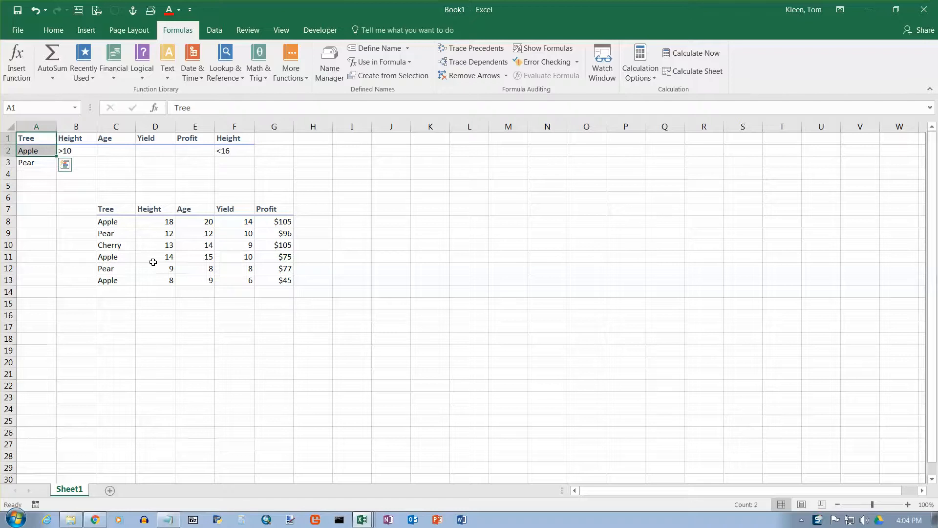
drag(98, 208, 292, 281)
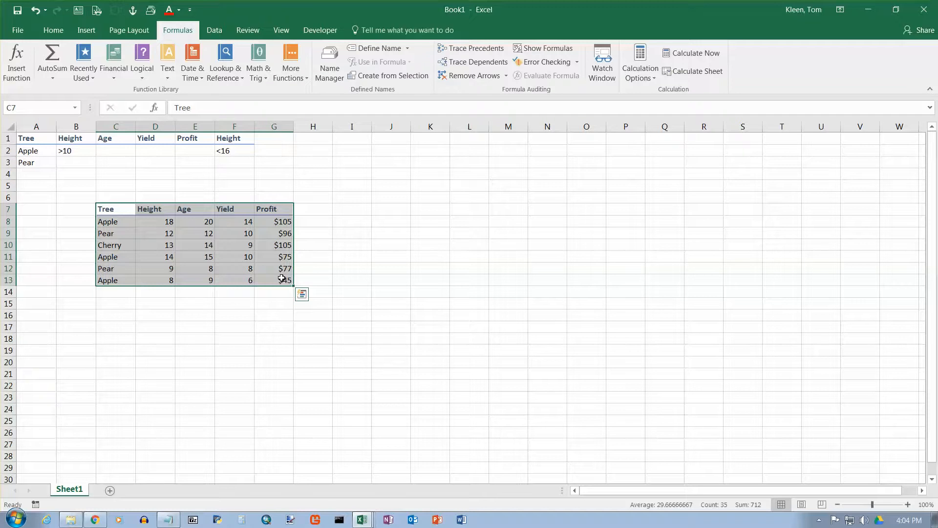
mouse_move(239, 313)
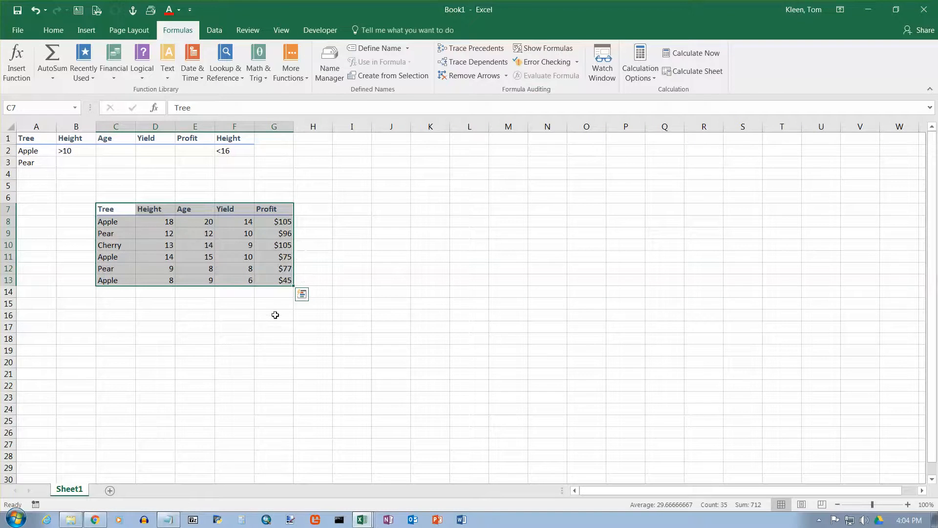
Label F16 'Average Profit' and right-align it
click(234, 316)
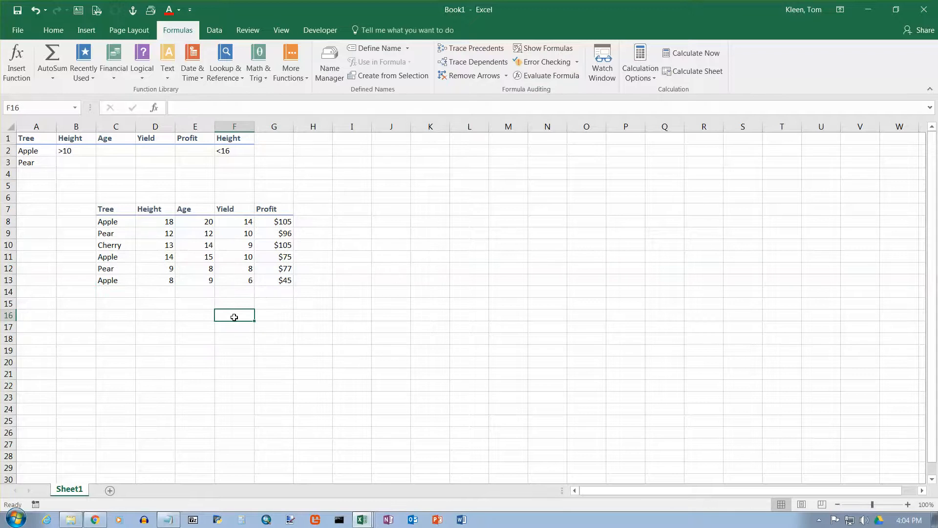
text(Average Profit)
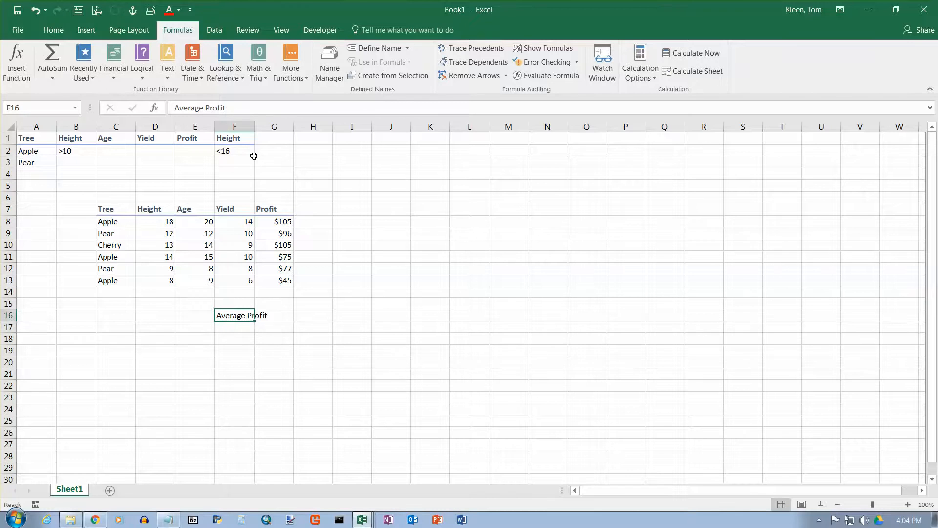
click(53, 29)
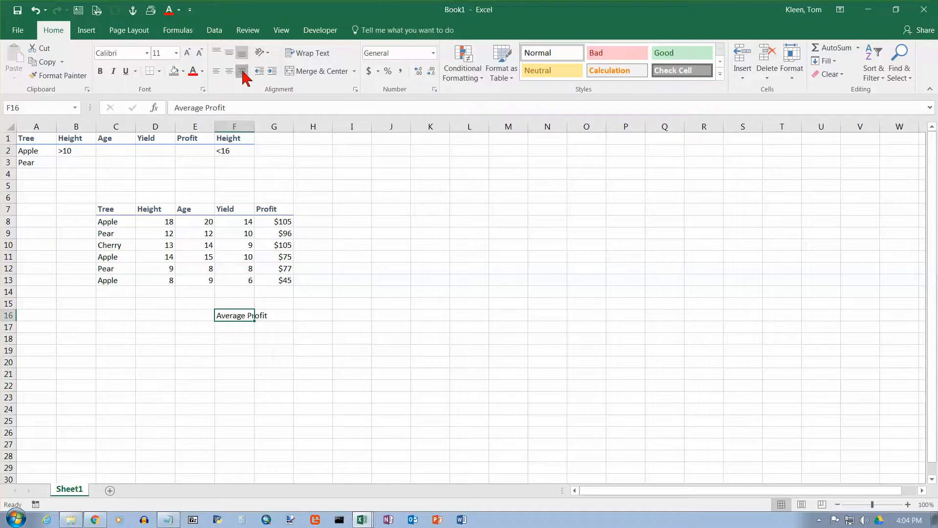
click(273, 315)
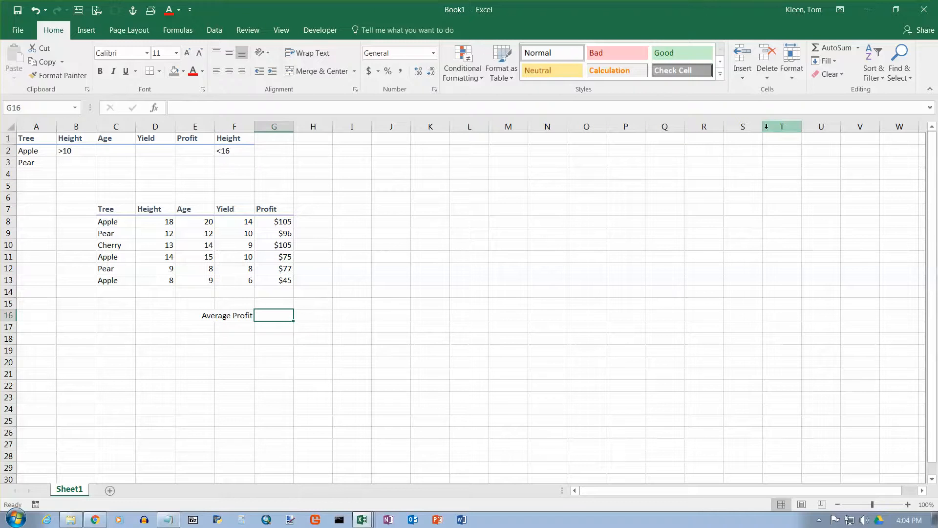
Put the AutoSum Average of the profit column G8:G13 in G16, showing $84
click(858, 47)
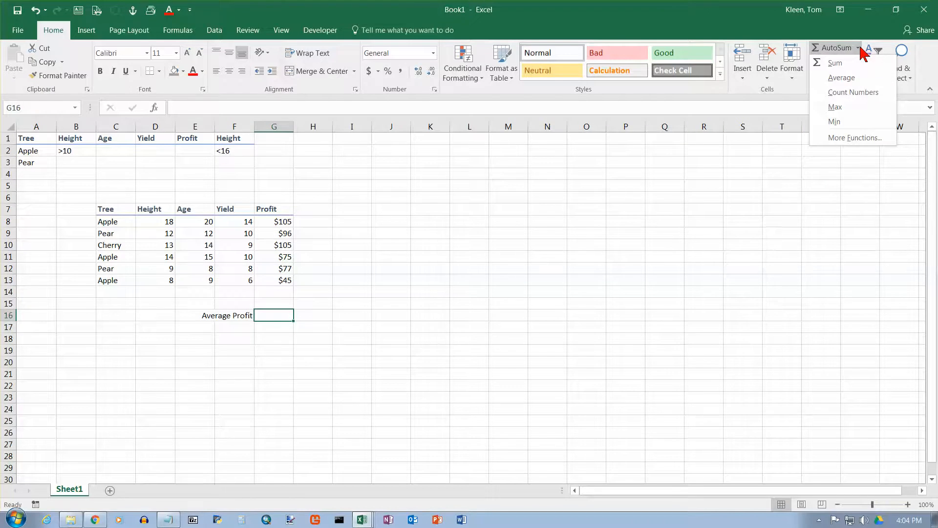
click(841, 78)
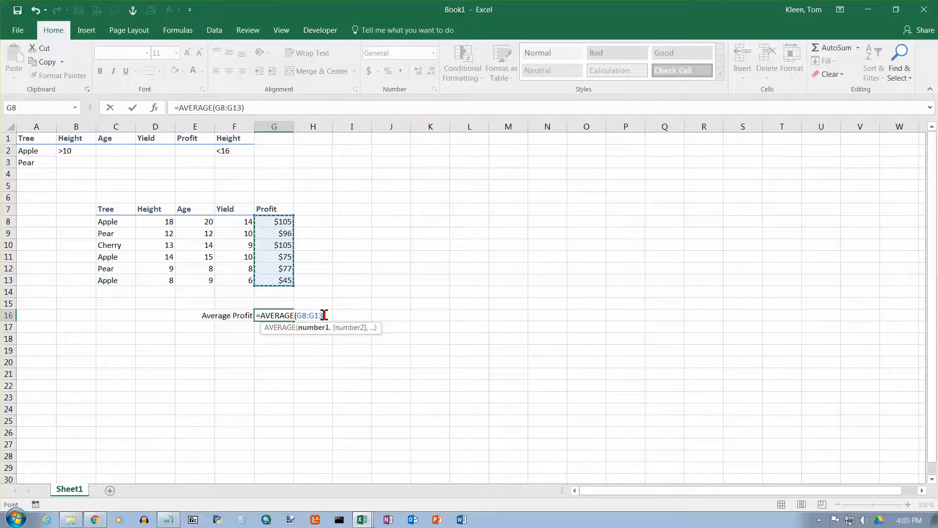
key(Enter)
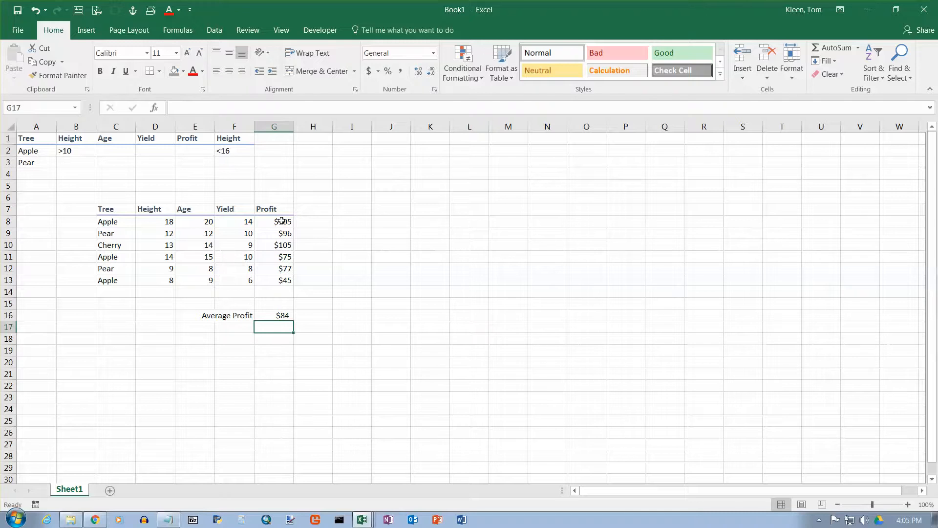
drag(274, 220, 274, 281)
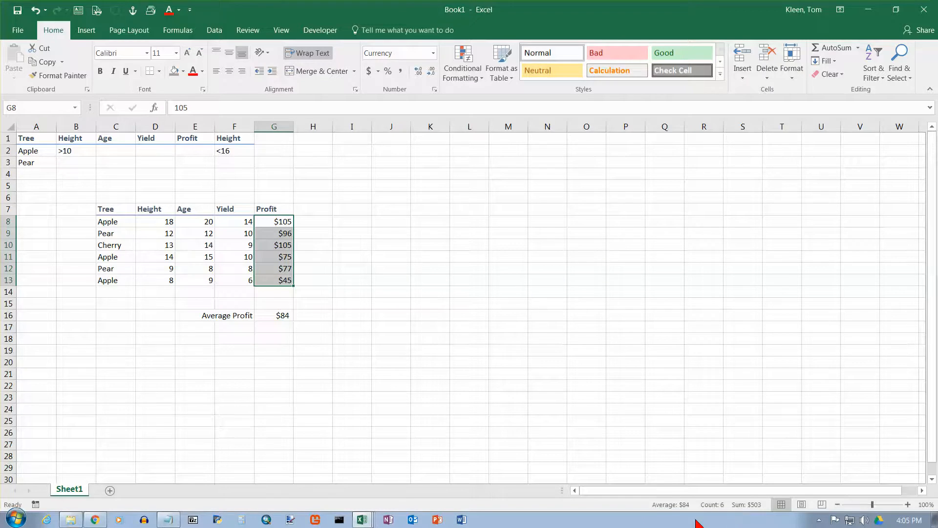
mouse_move(675, 521)
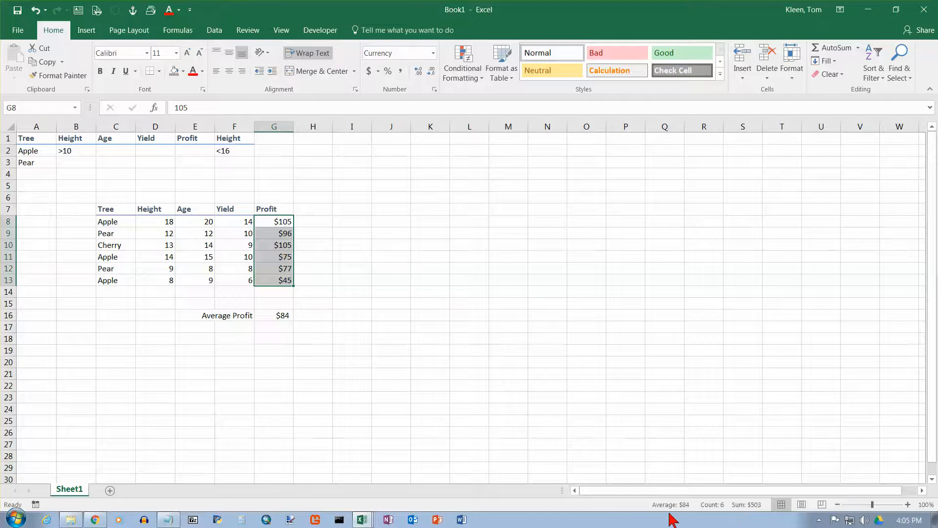
mouse_move(675, 519)
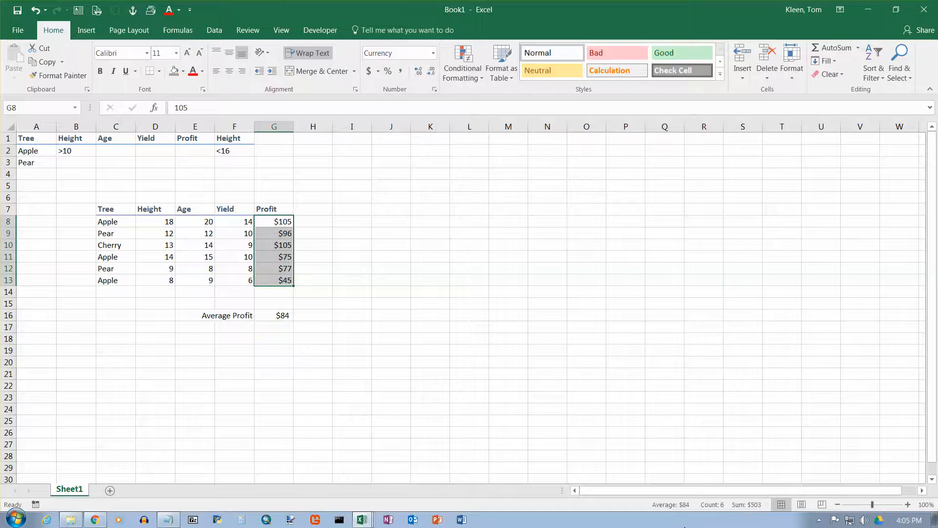
mouse_move(714, 518)
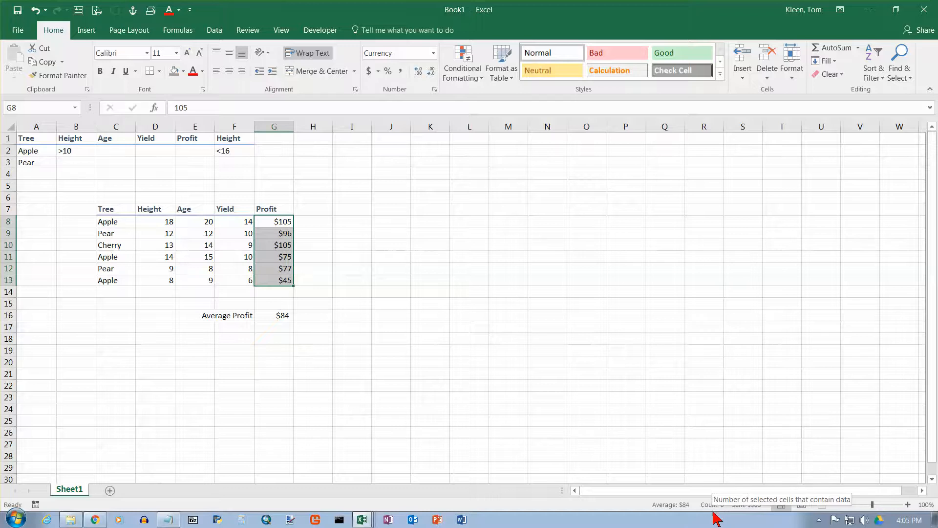
mouse_move(750, 514)
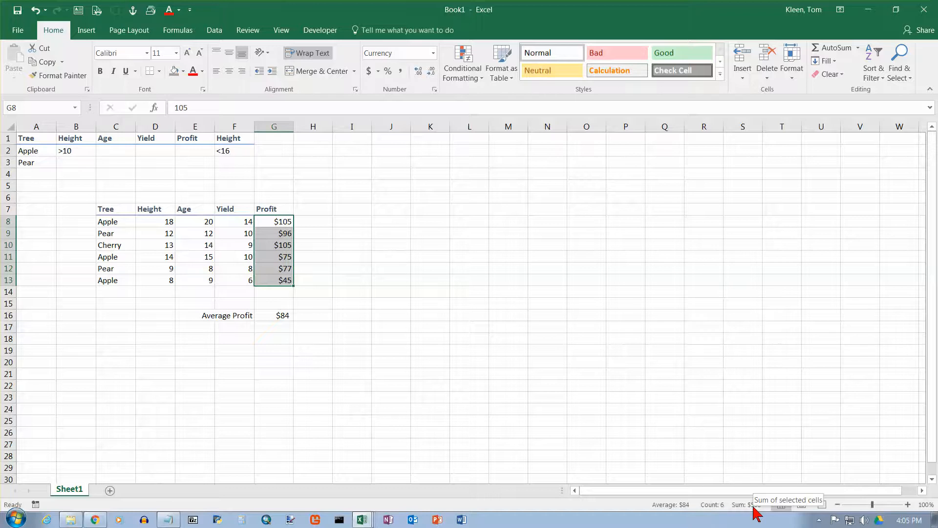
mouse_move(703, 520)
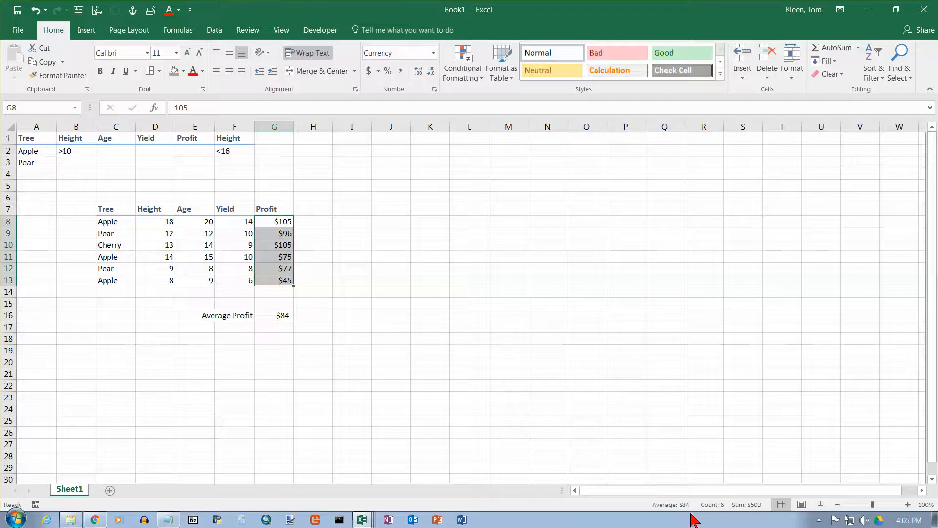
mouse_move(575, 446)
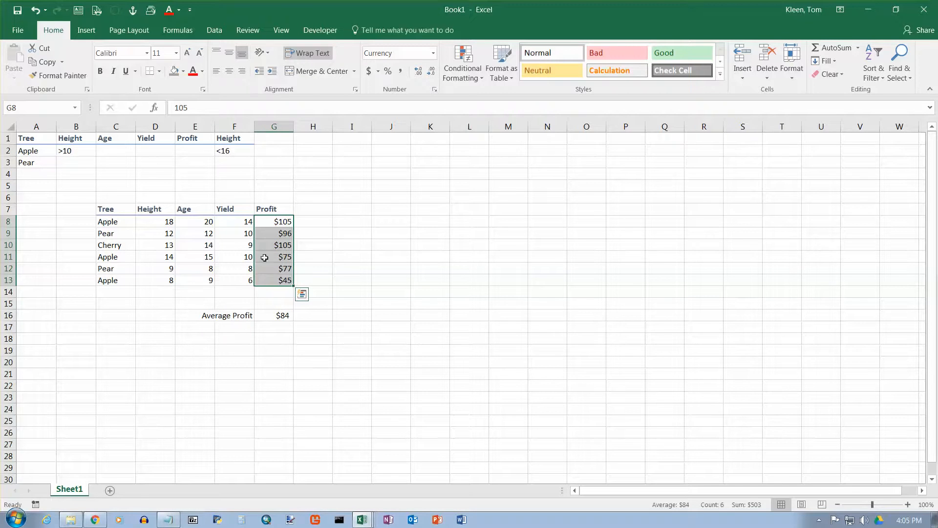
mouse_move(273, 222)
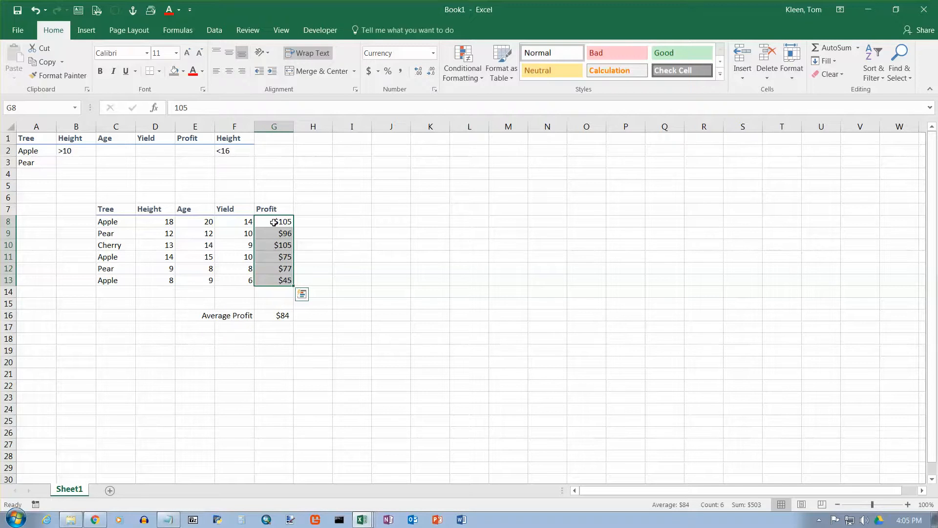
mouse_move(277, 255)
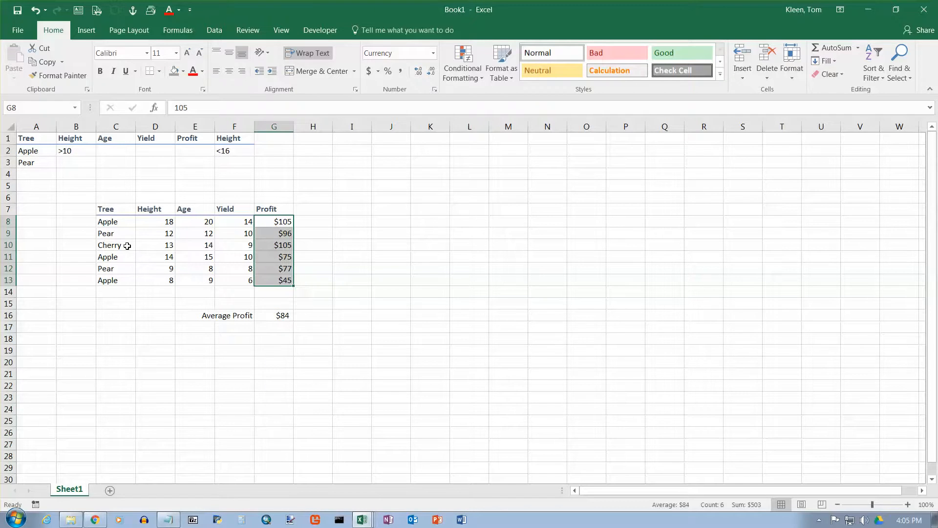
mouse_move(30, 145)
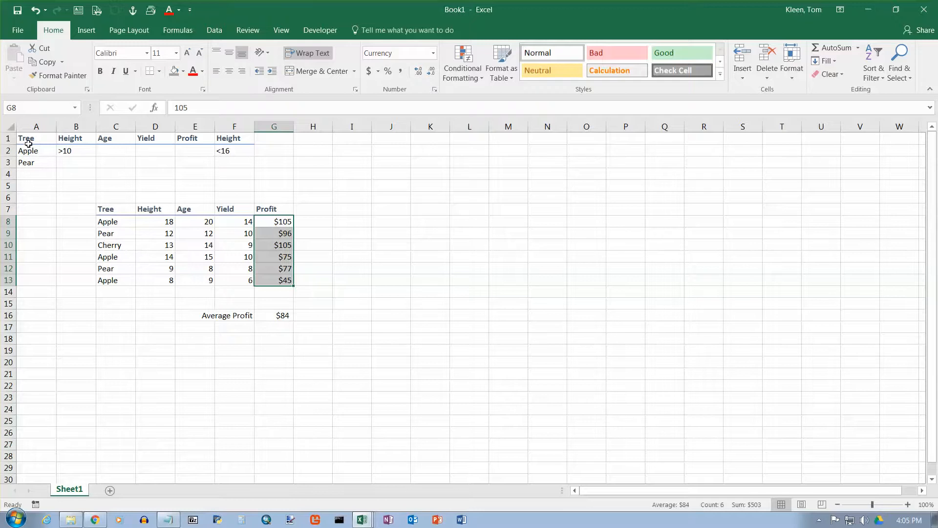
Check the three Apple rows' profits in the status bar: average $75, sum $225
click(28, 151)
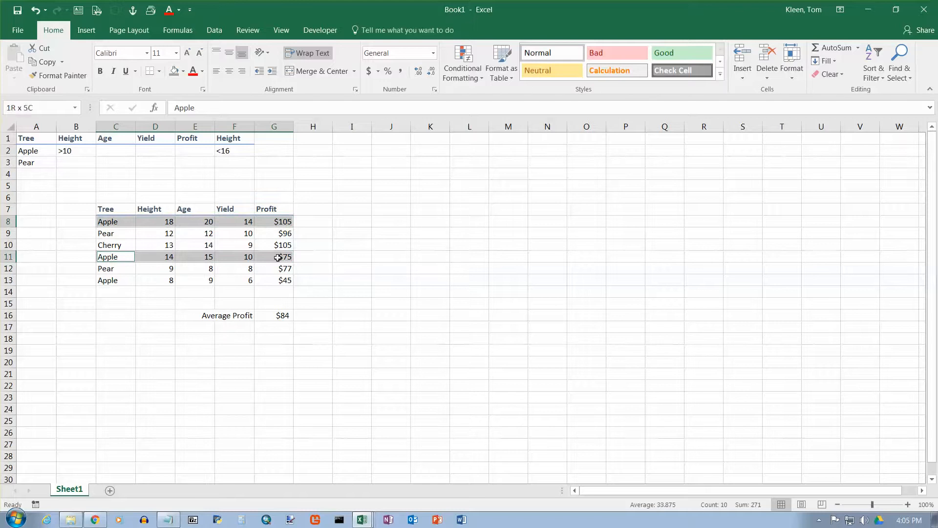
click(281, 280)
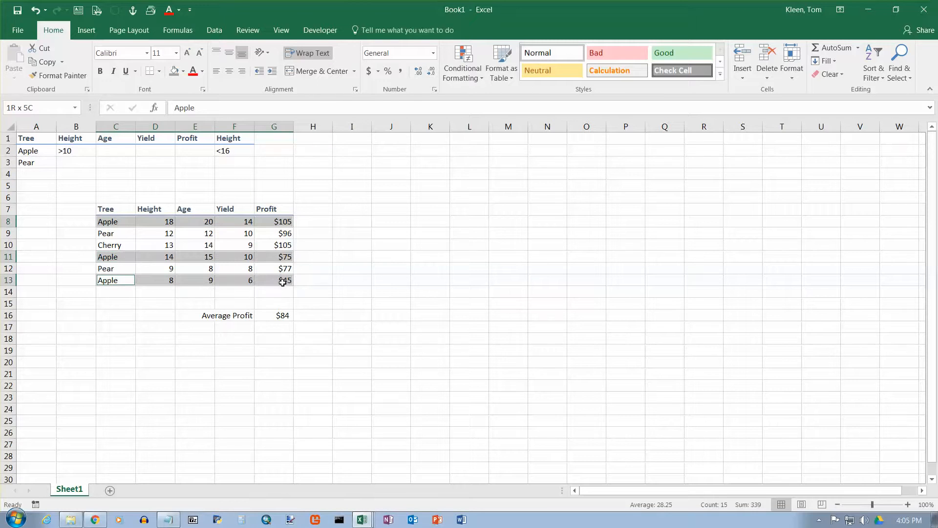
click(115, 280)
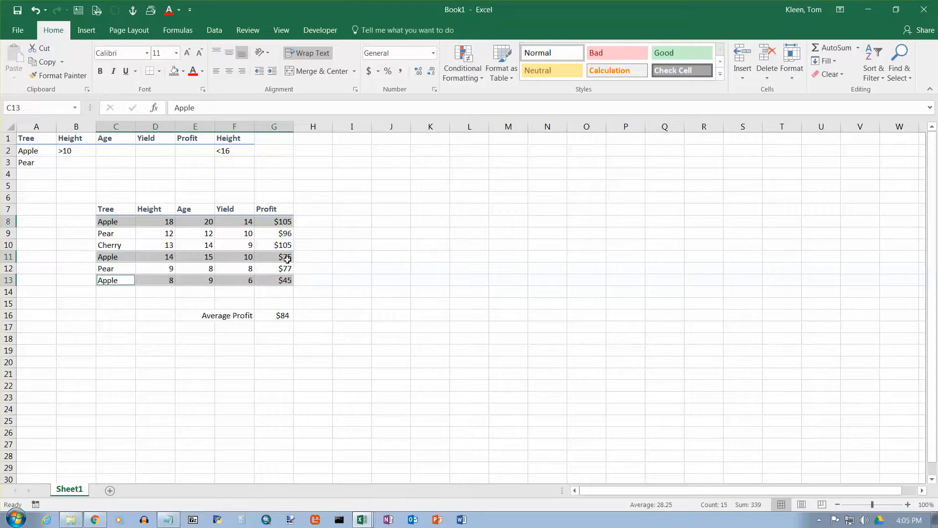
mouse_move(282, 221)
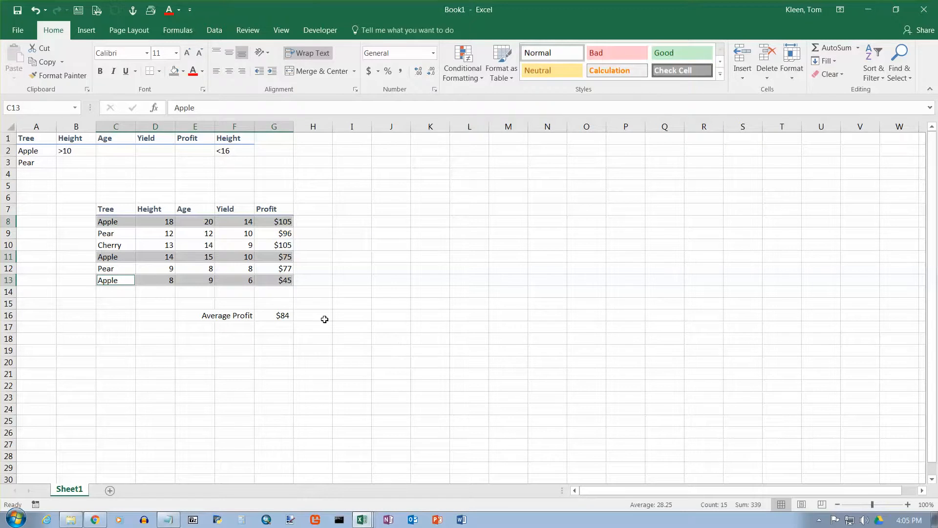
mouse_move(237, 244)
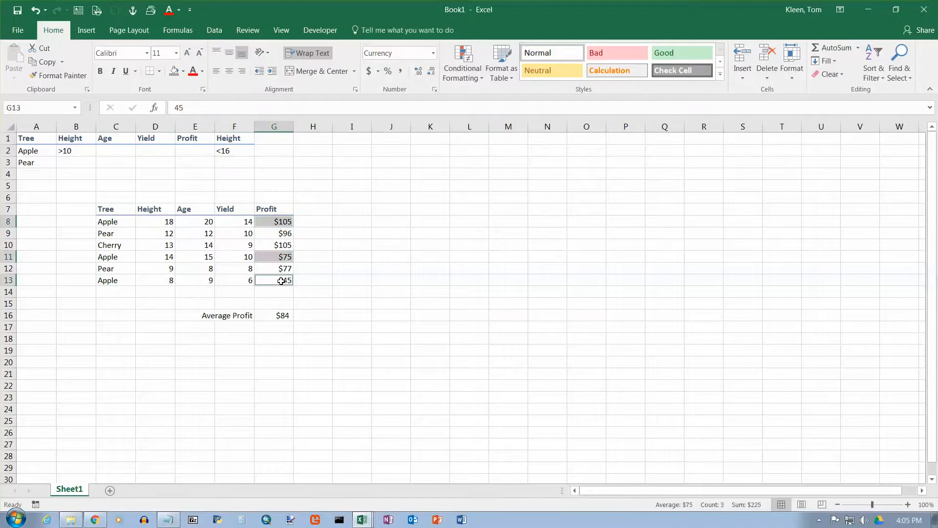
mouse_move(757, 517)
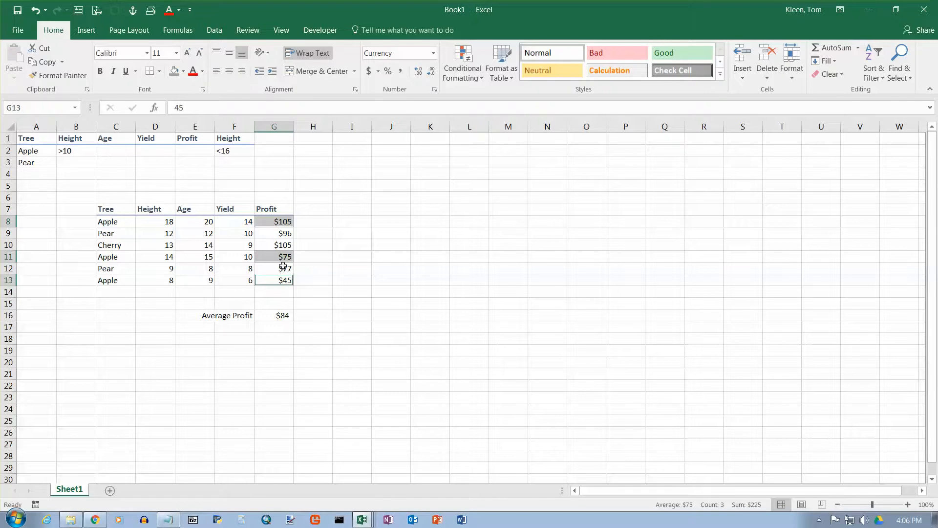
mouse_move(266, 241)
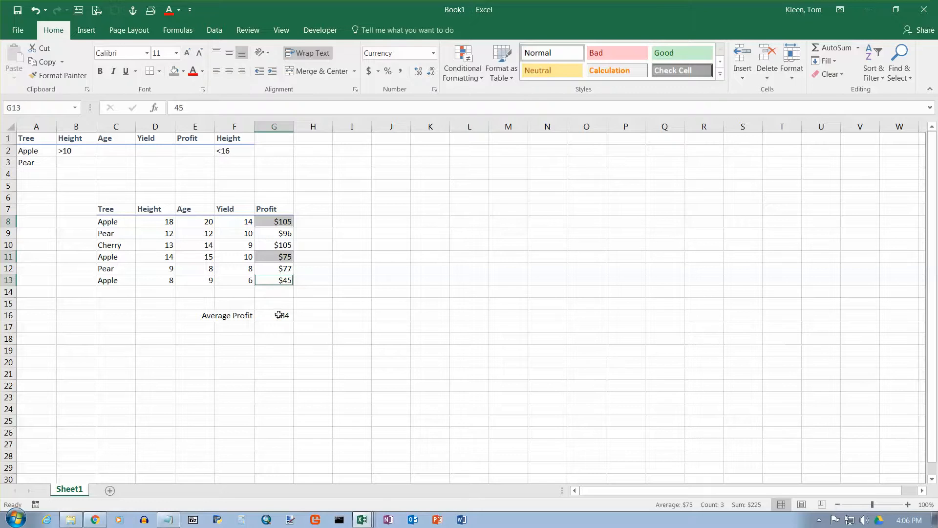
click(234, 326)
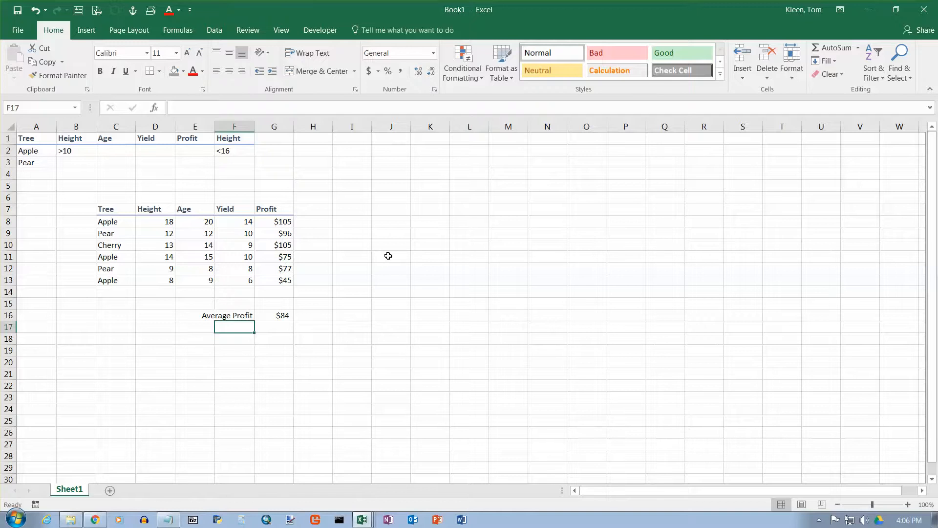
Label F17 'Average Profit for Apple Trees', right-align it and select G17 for the result
text(Average Profit)
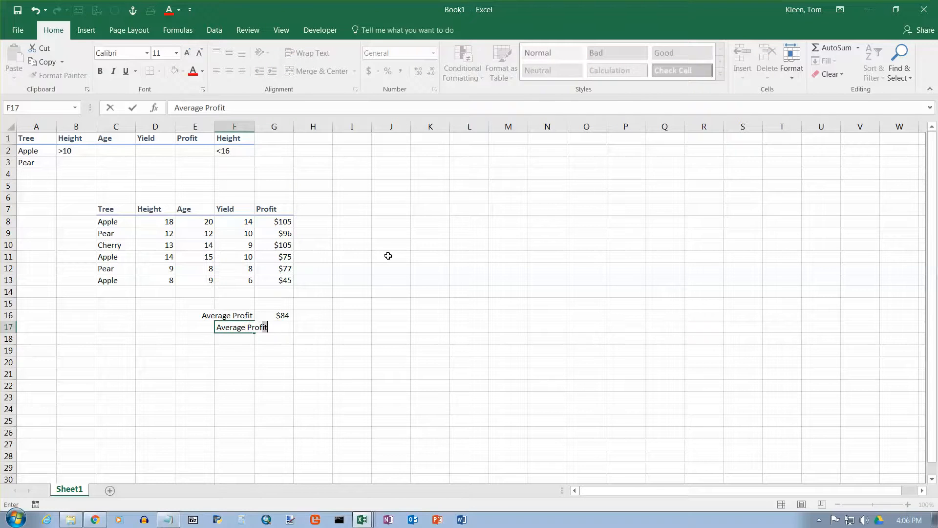
text(for Apple)
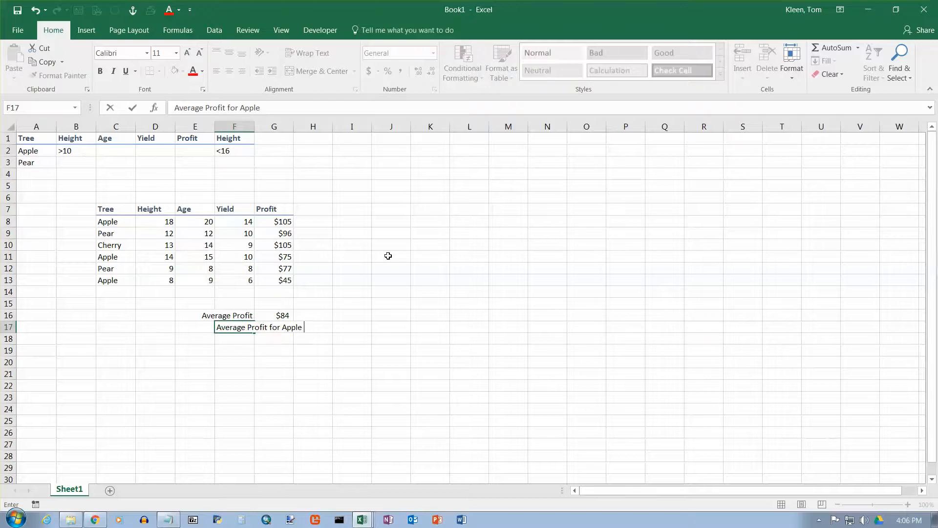
text(Trees)
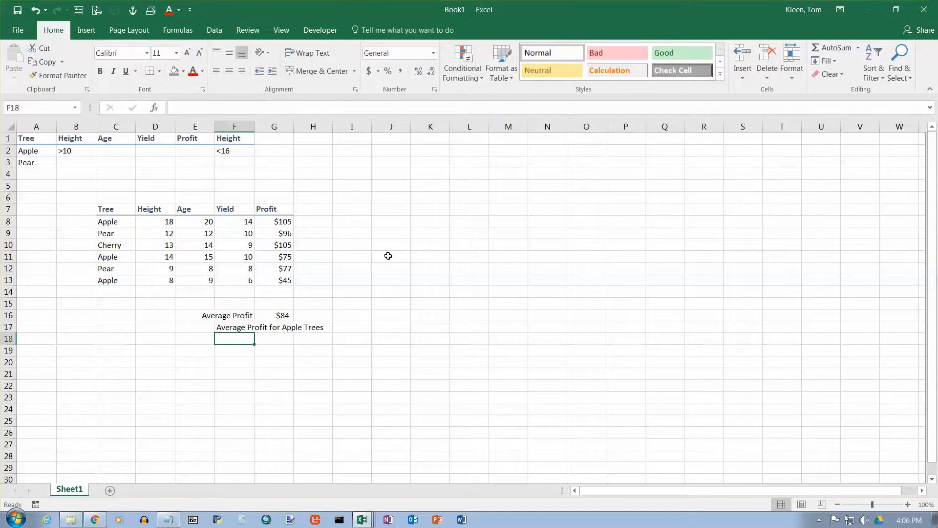
click(235, 327)
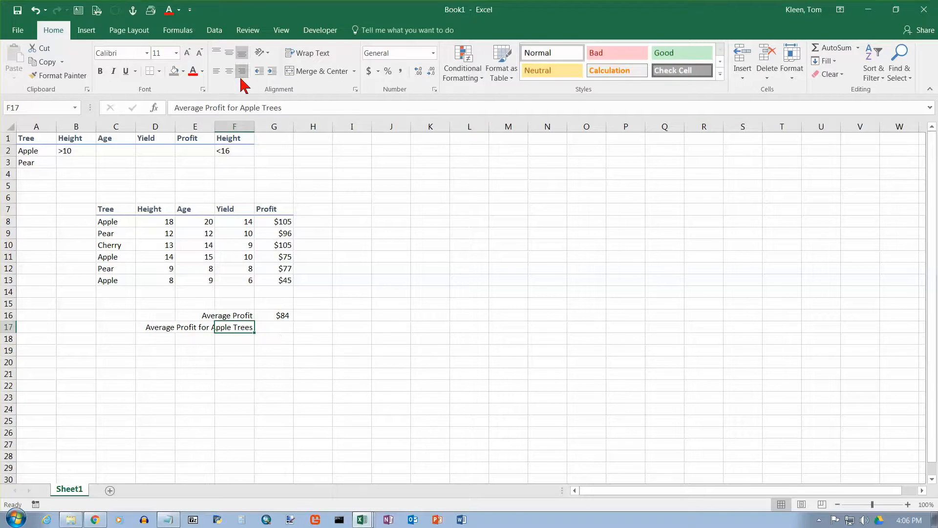
click(280, 324)
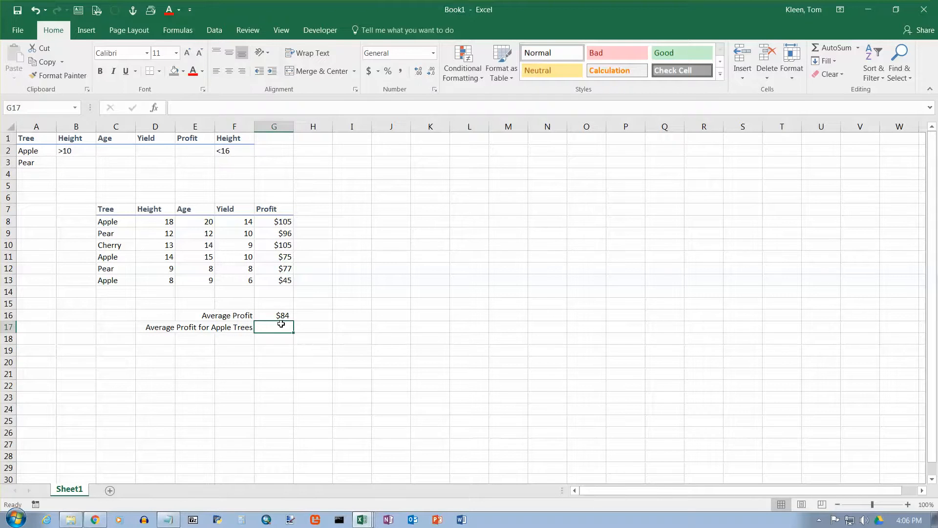
mouse_move(126, 225)
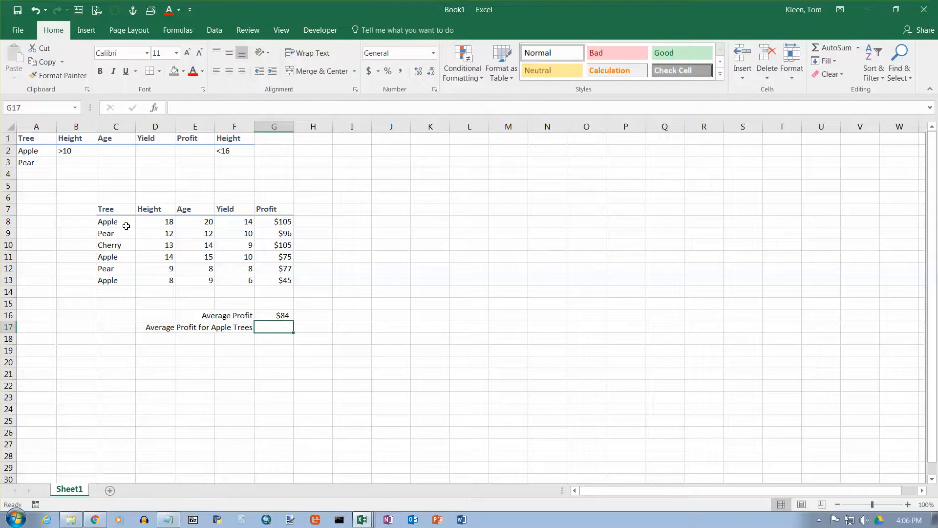
Look over the apple rows of the table, then return to the G17 result cell
drag(107, 222, 274, 221)
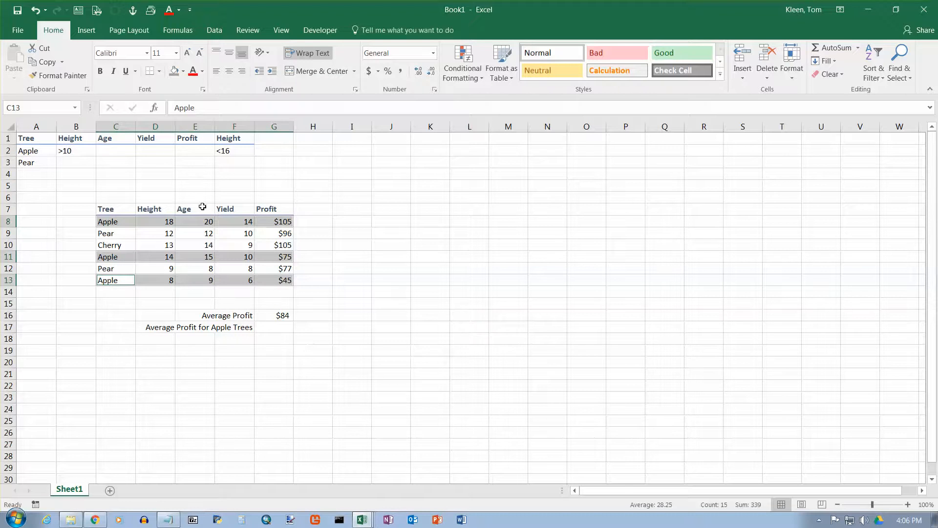
mouse_move(30, 142)
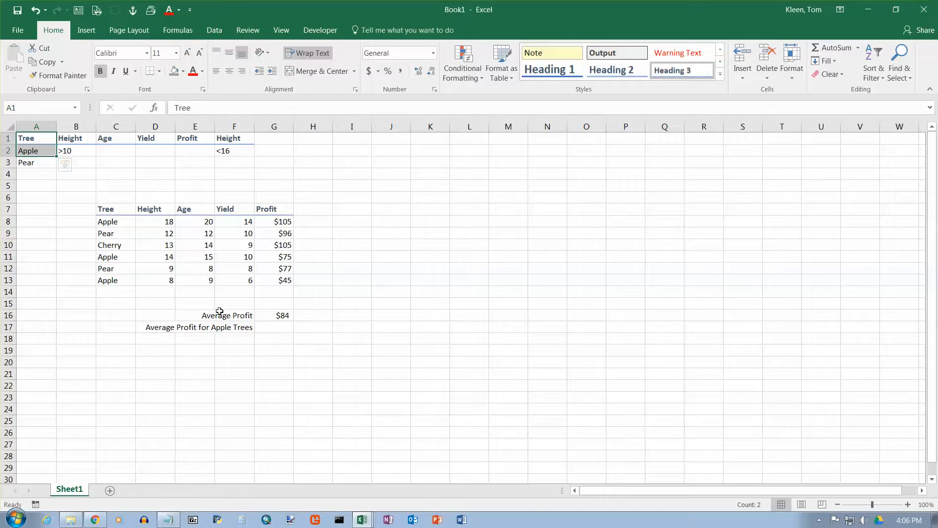
click(273, 326)
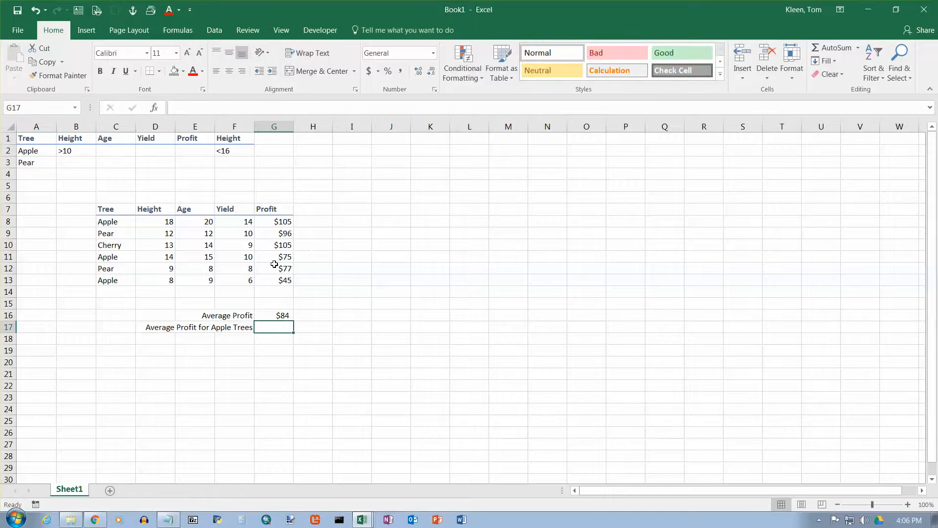
mouse_move(420, 281)
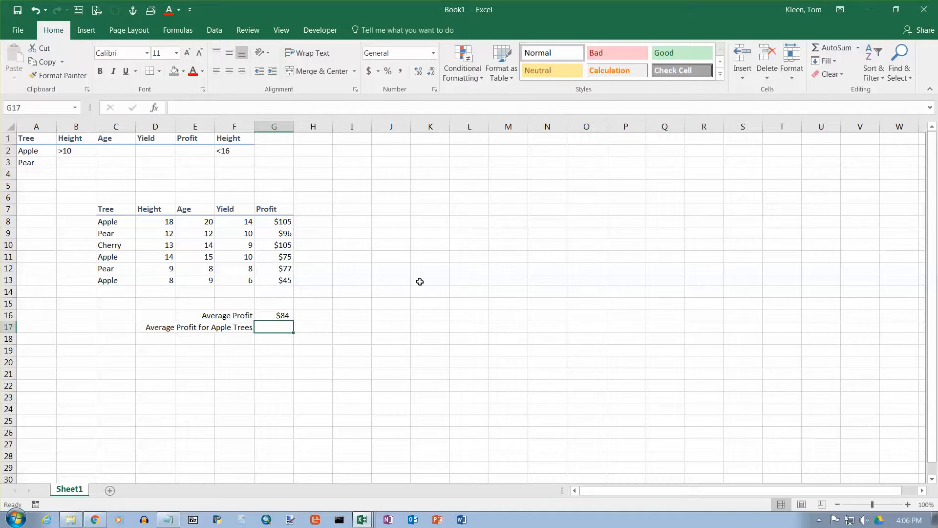
mouse_move(626, 151)
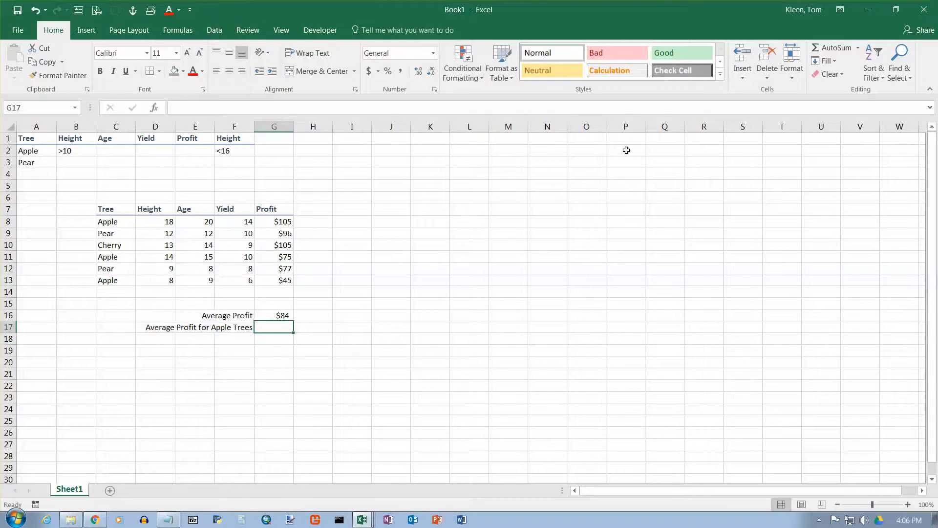
click(177, 29)
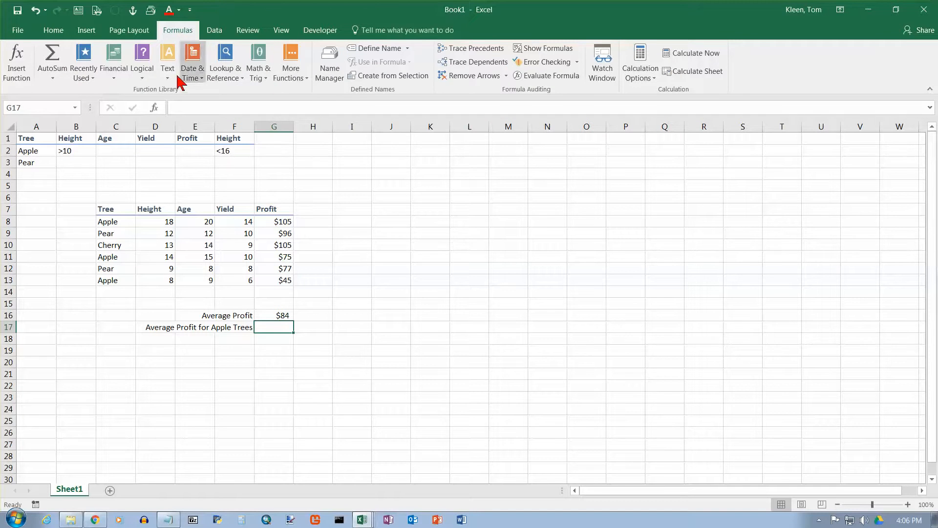
mouse_move(290, 66)
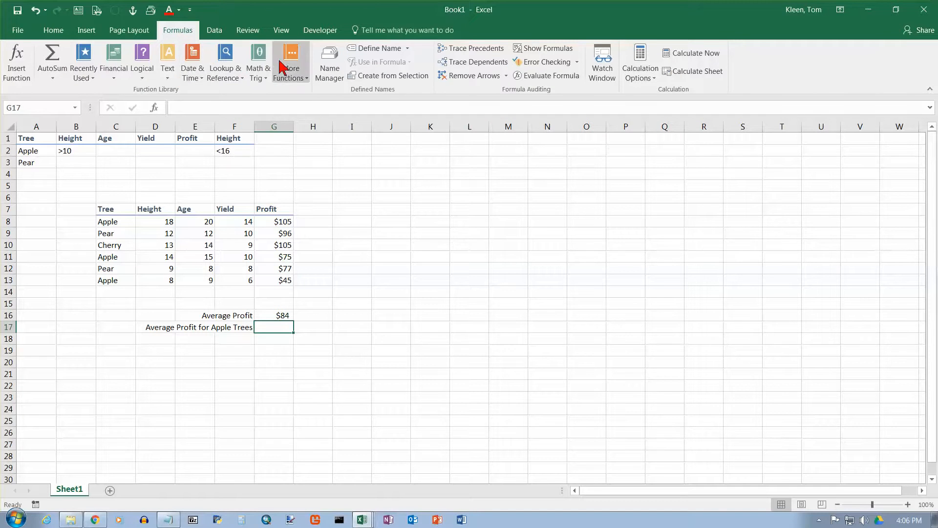
Insert a DAVERAGE function from the Database category into G17
click(290, 59)
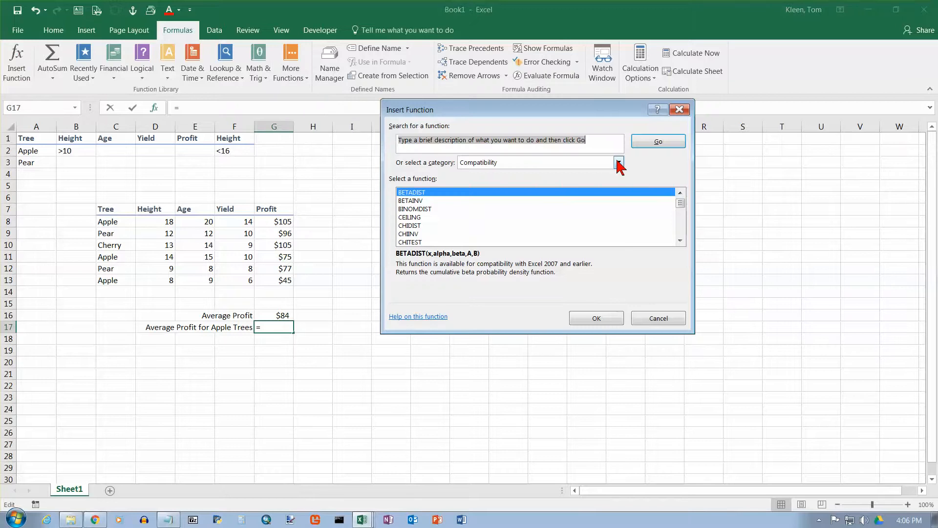
click(617, 163)
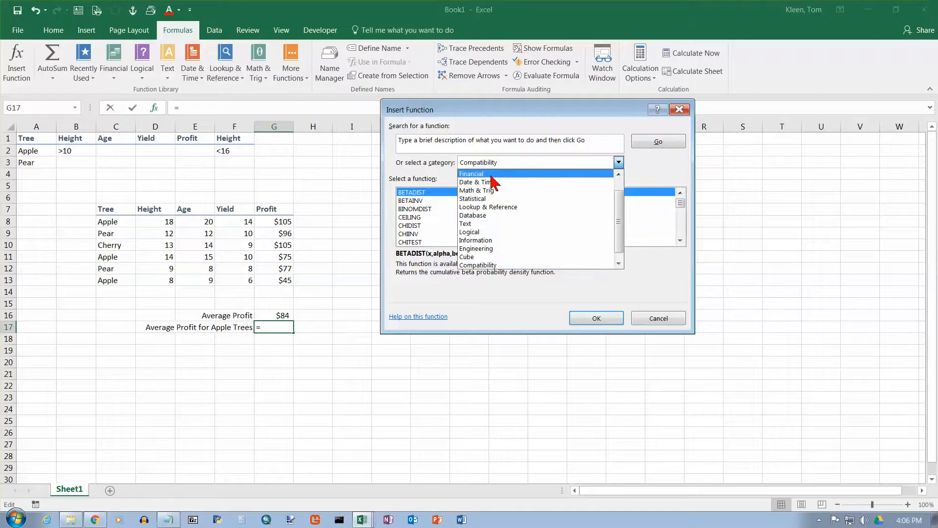
click(473, 215)
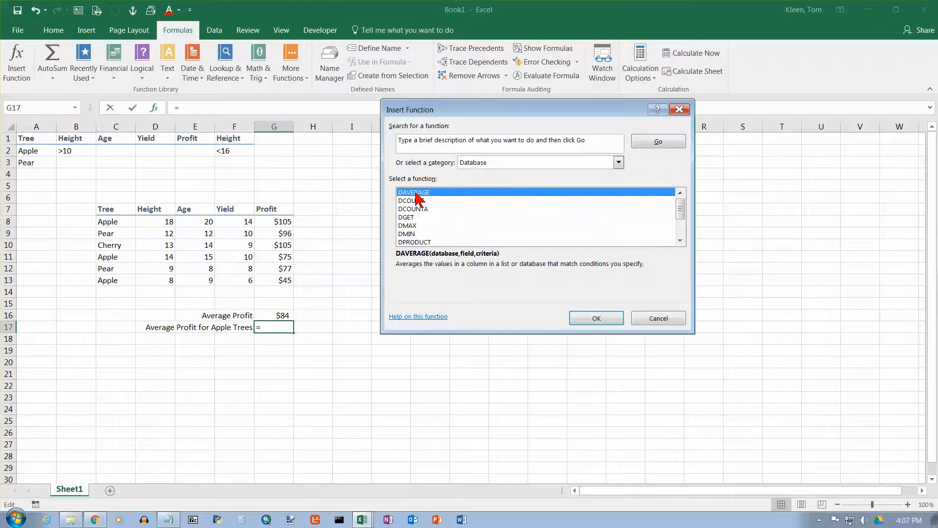
click(596, 319)
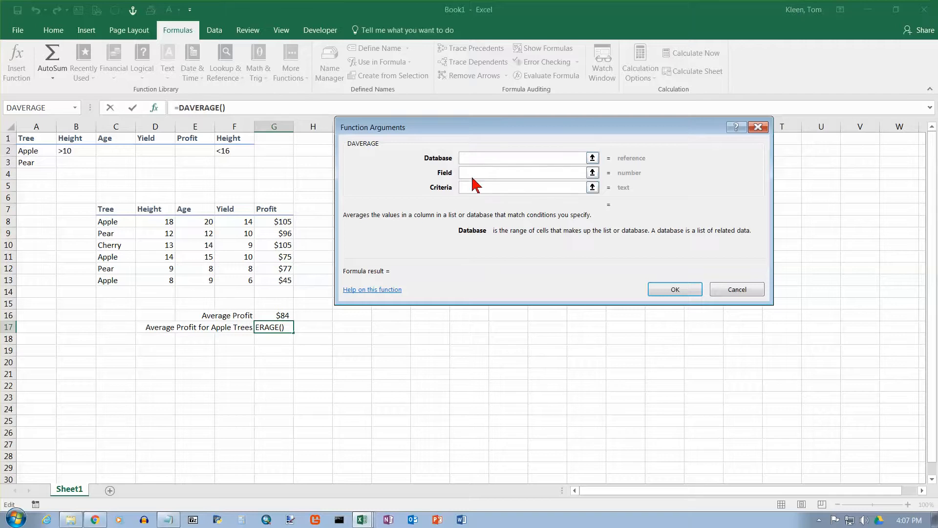
mouse_move(489, 186)
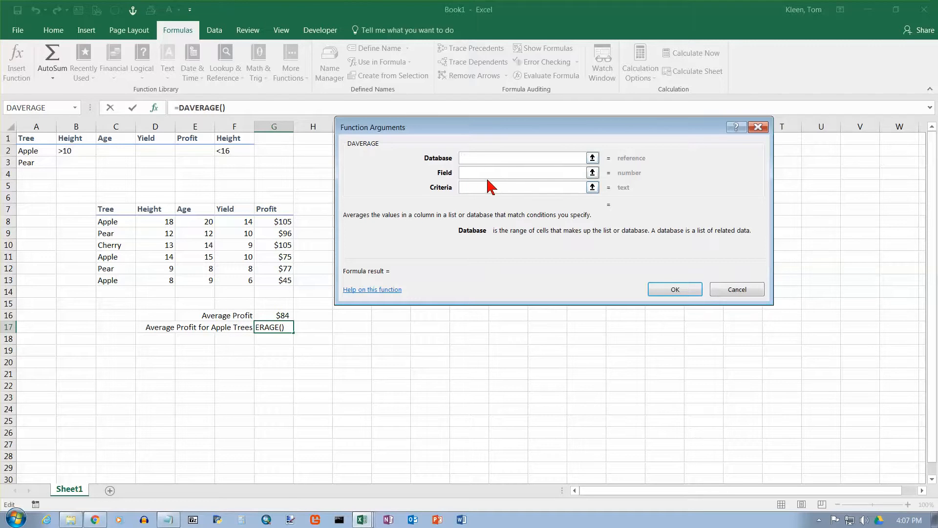
Set Database C7:G13, Field G7 (Profit) and Criteria A1:A2, previewing 75, and confirm
click(523, 157)
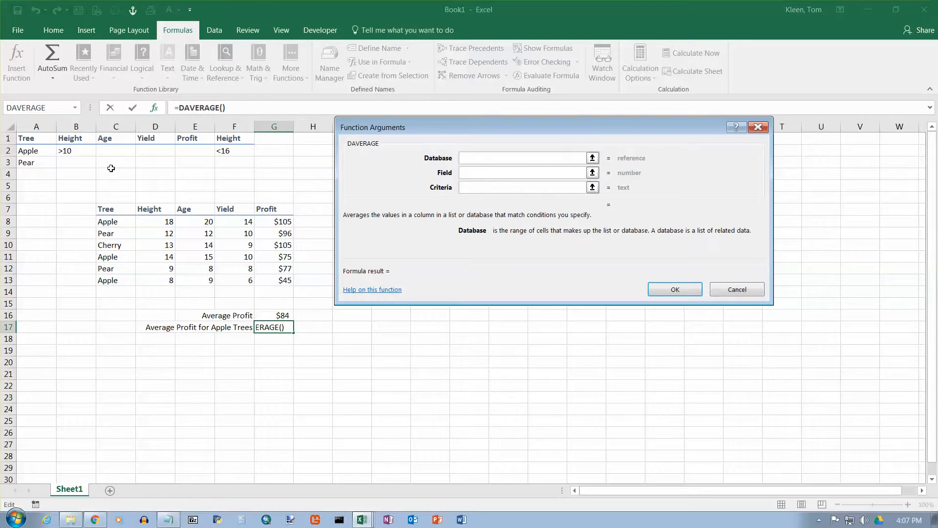
mouse_move(111, 209)
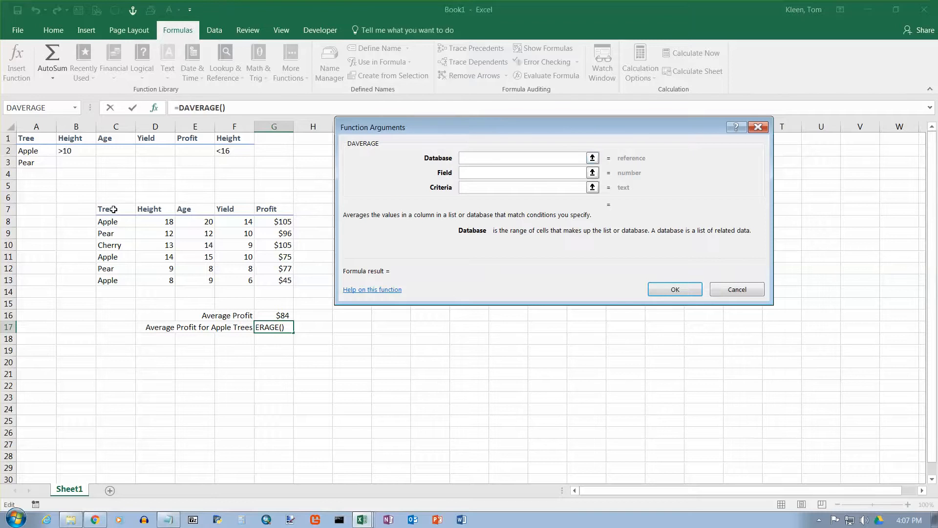
drag(98, 209, 290, 280)
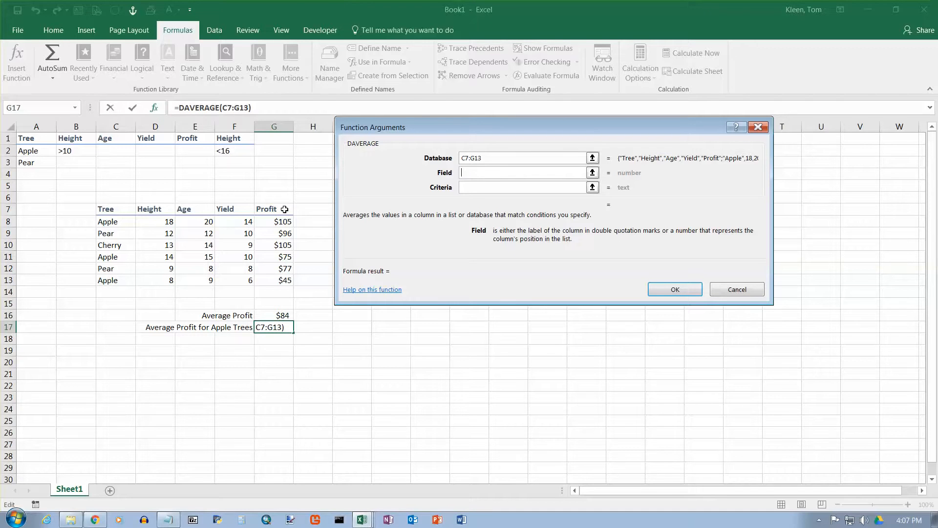
click(274, 208)
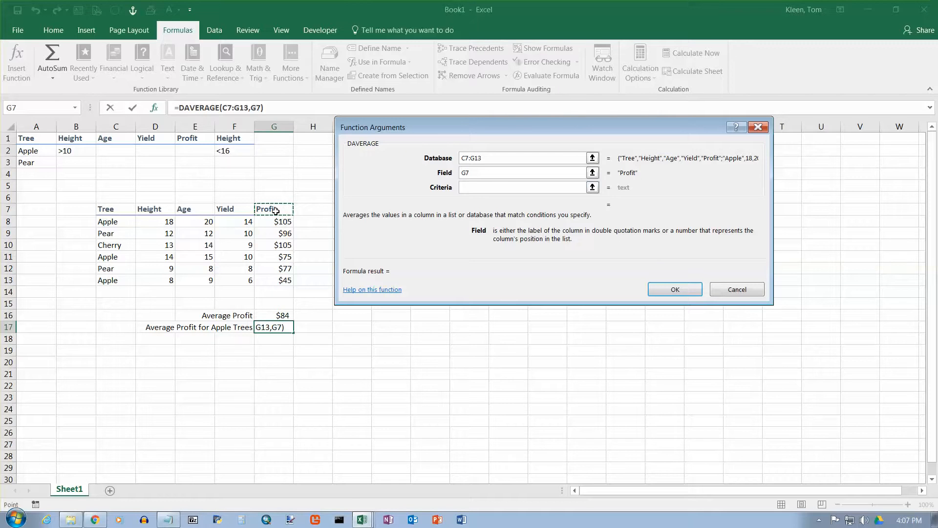
click(522, 187)
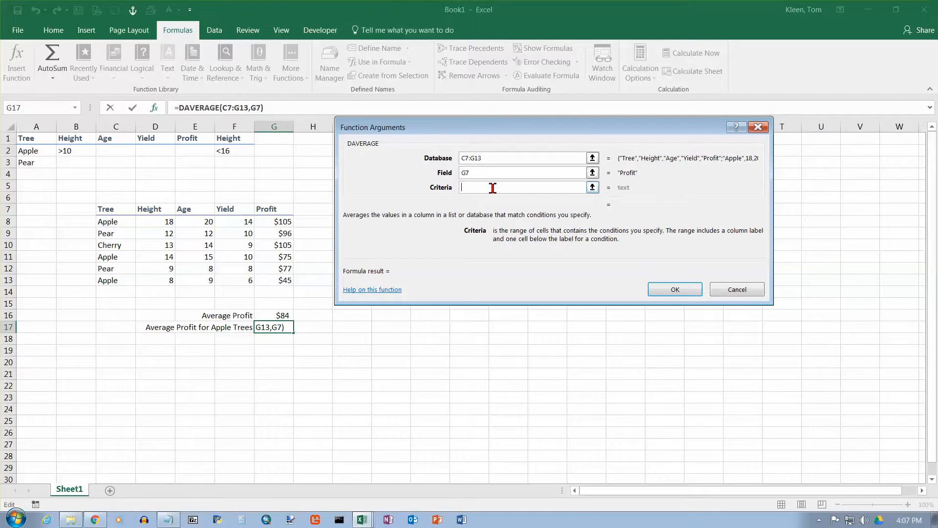
mouse_move(489, 221)
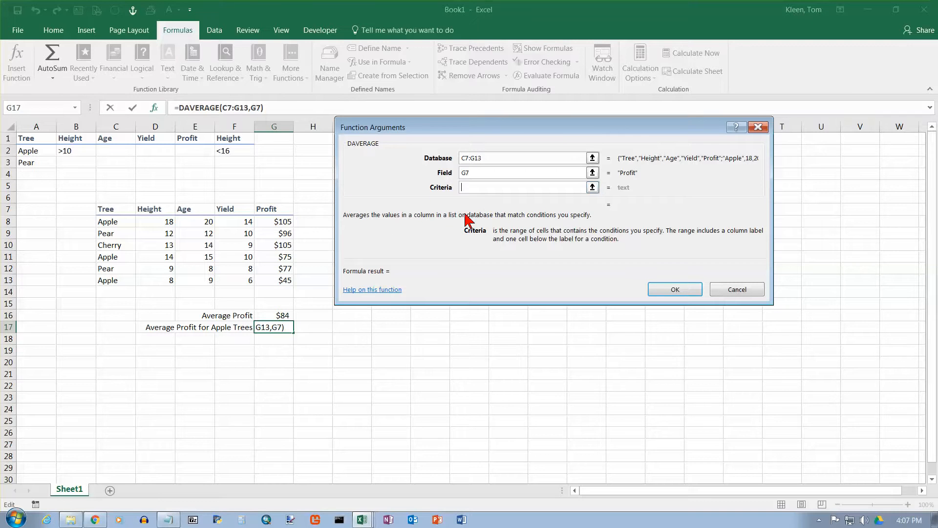
mouse_move(381, 187)
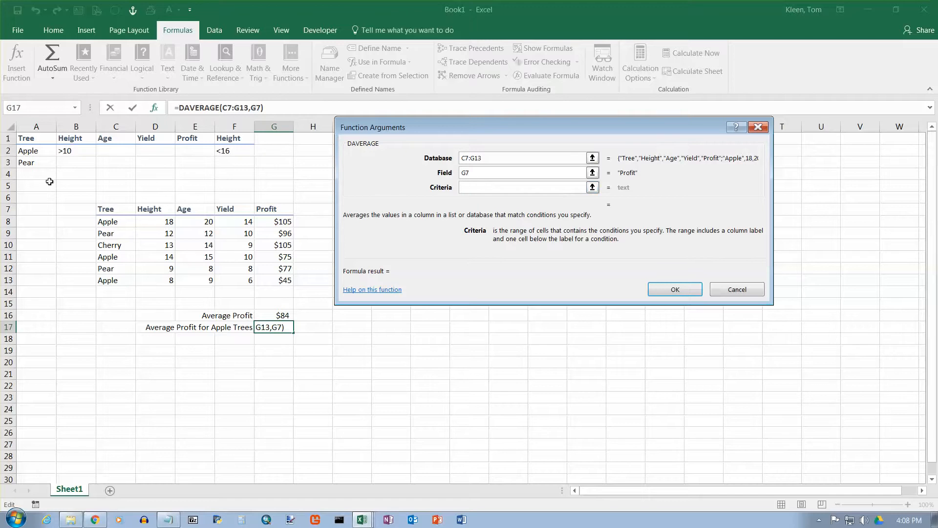
click(31, 139)
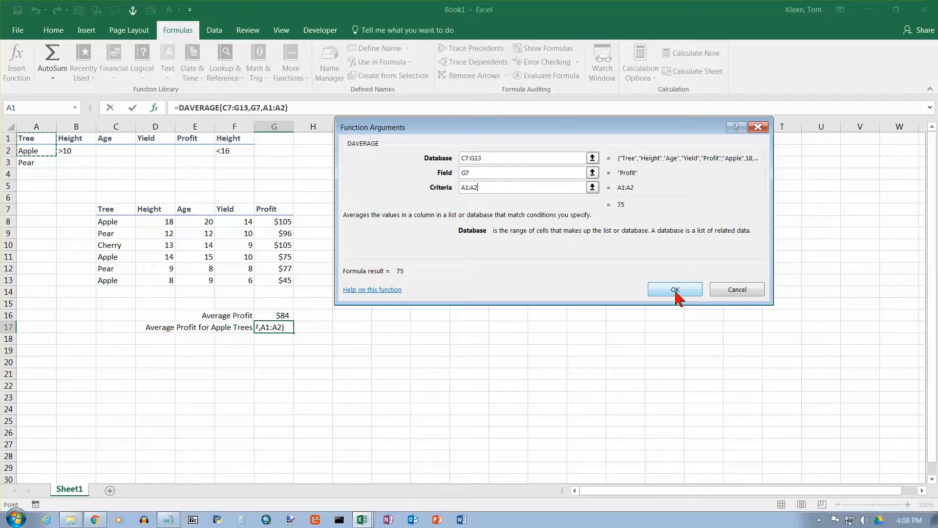
click(674, 289)
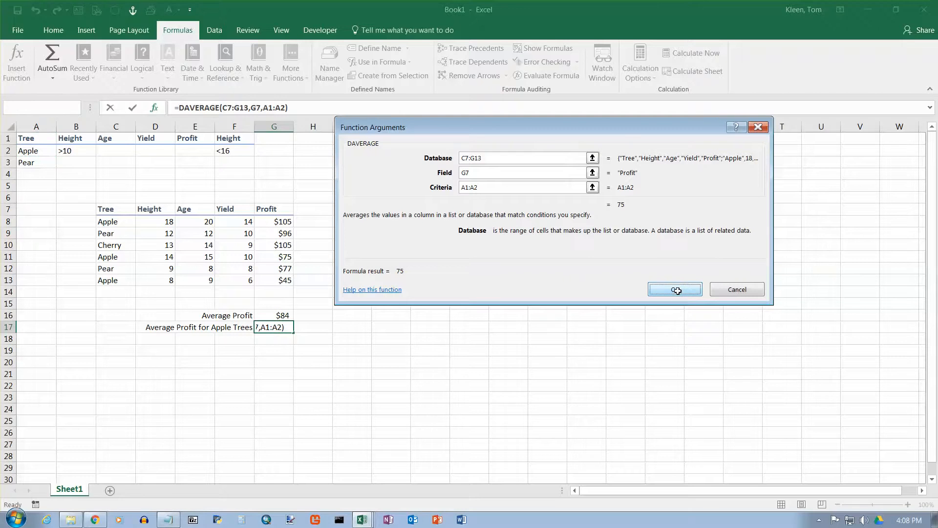
Confirm the apple-trees DAVERAGE showing 75, then reopen its Database argument for editing
click(675, 289)
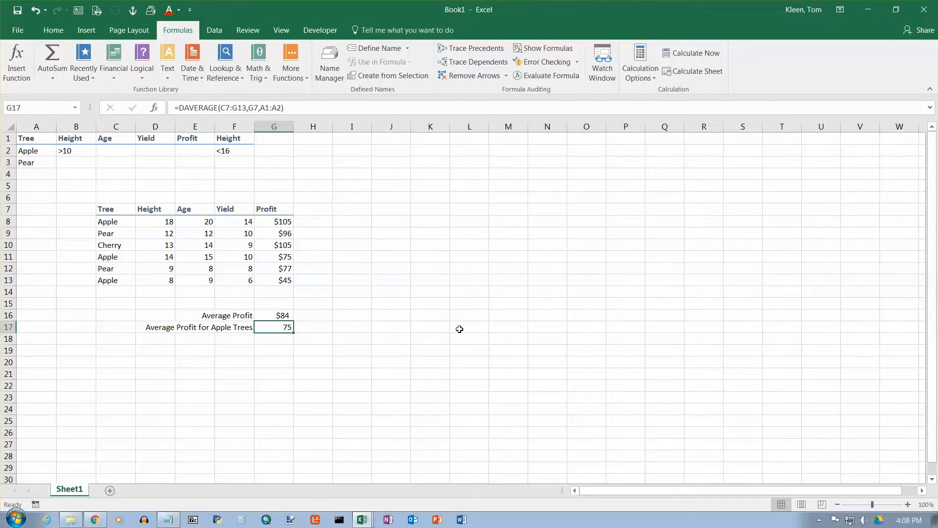
mouse_move(266, 329)
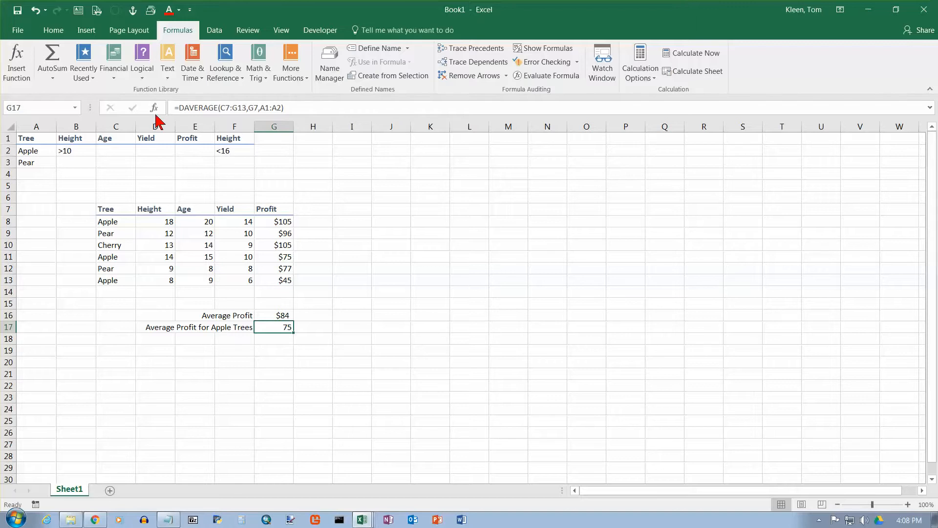
click(152, 108)
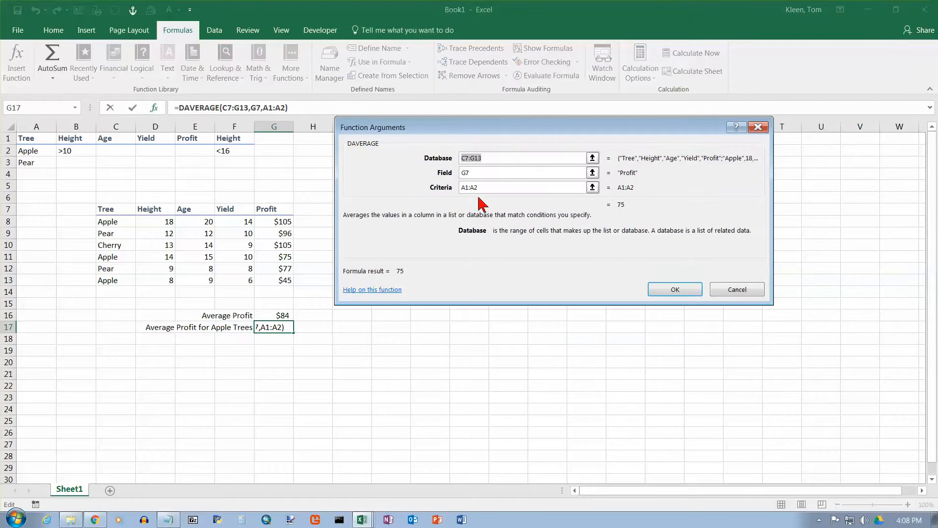
mouse_move(453, 178)
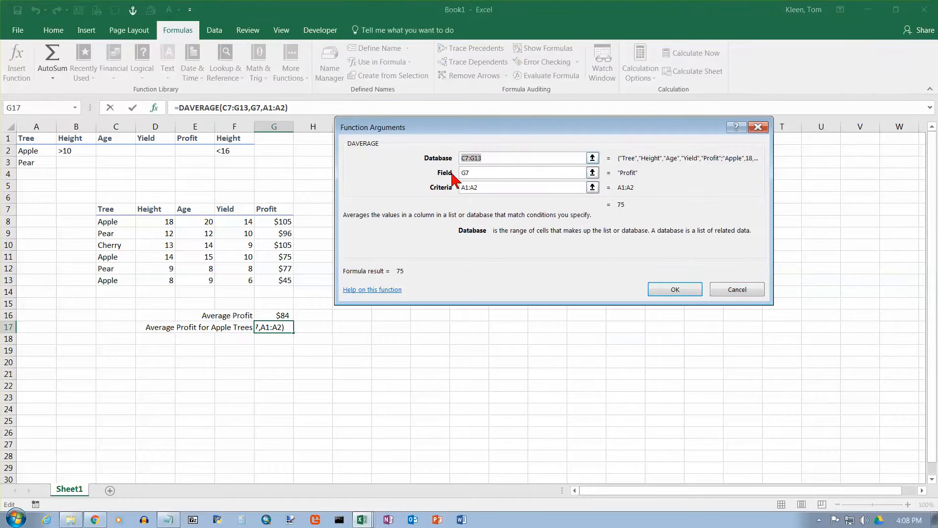
click(518, 157)
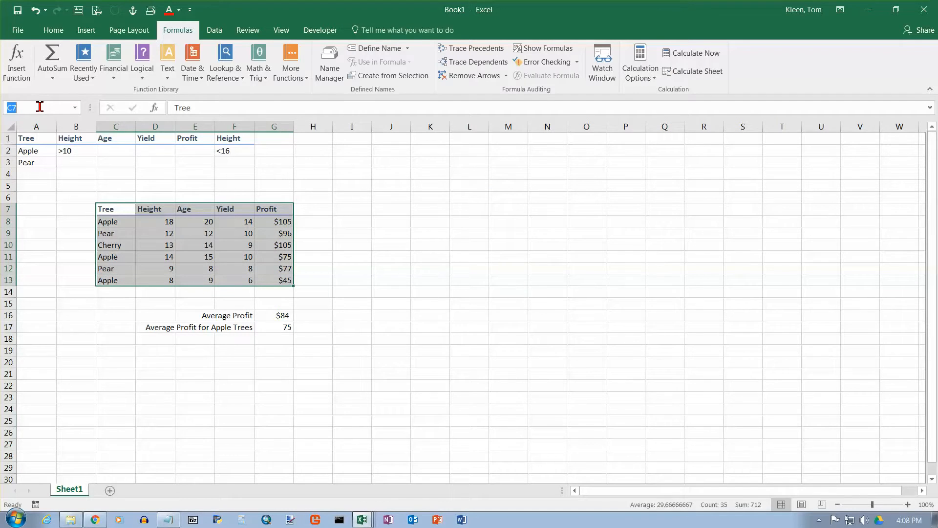
Name the tree data table range TreeTable via the Name Box
text(TreeT)
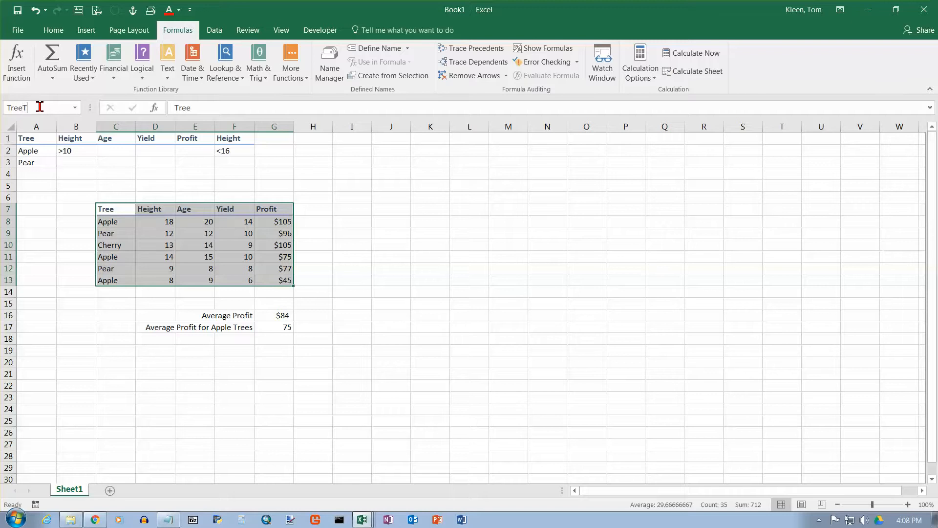
text(able)
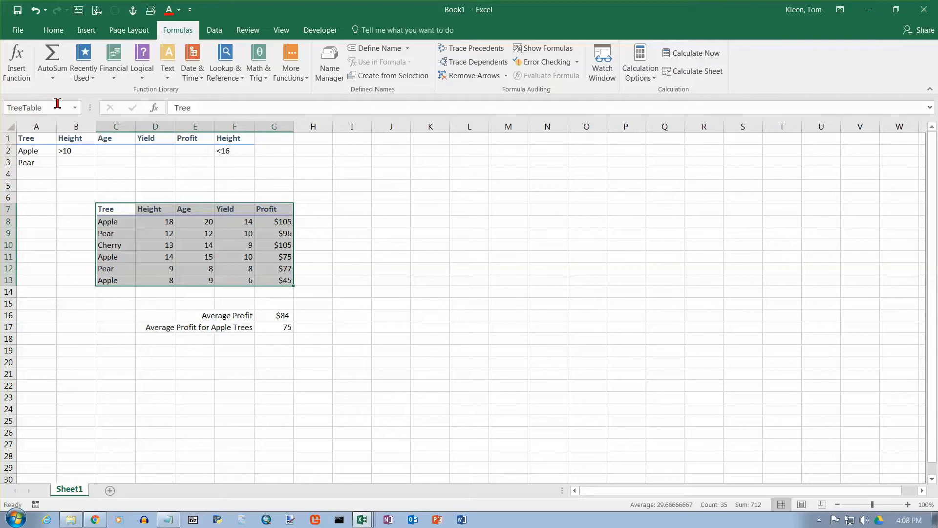
click(29, 107)
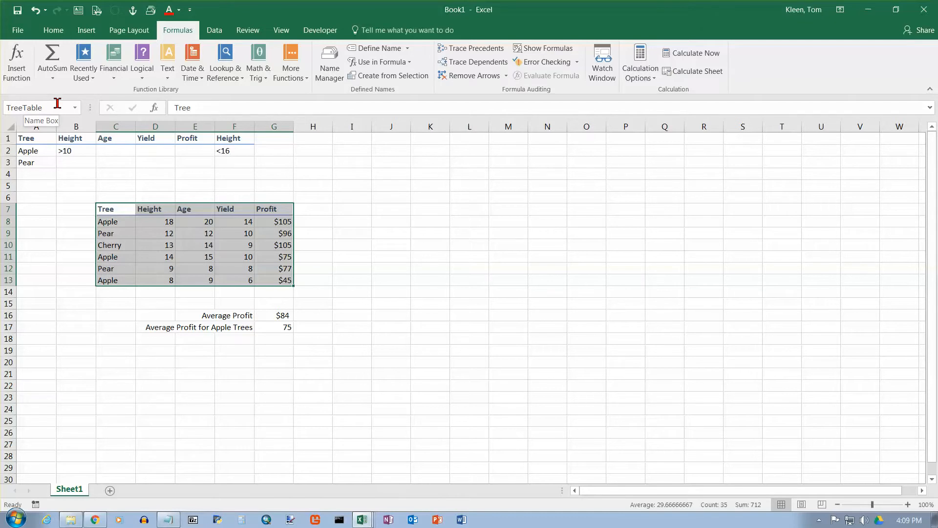
click(274, 326)
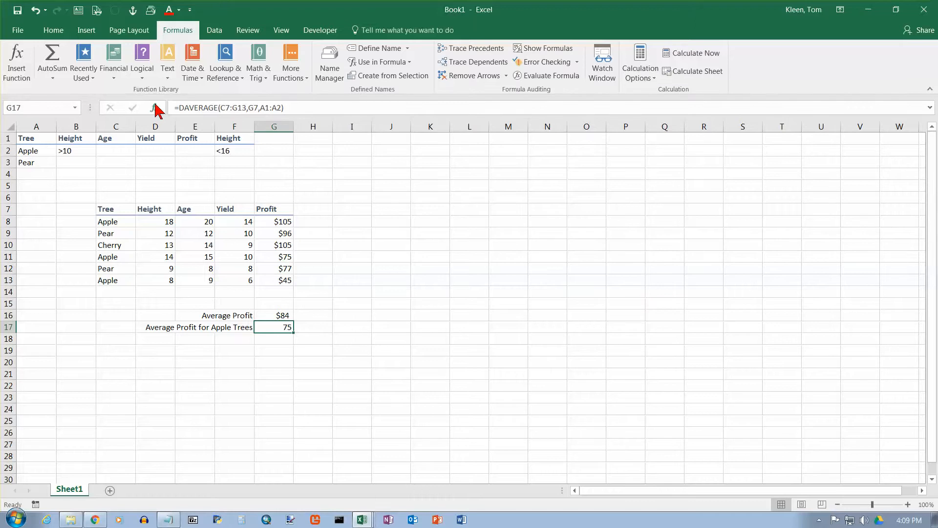
Replace the Database argument C7:G13 with TreeTable; the result stays 75
click(157, 107)
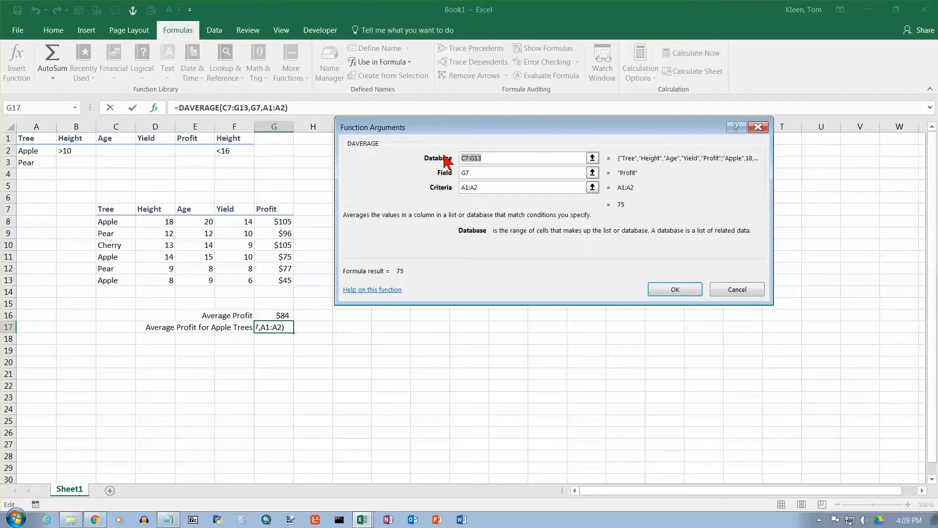
text(Tree)
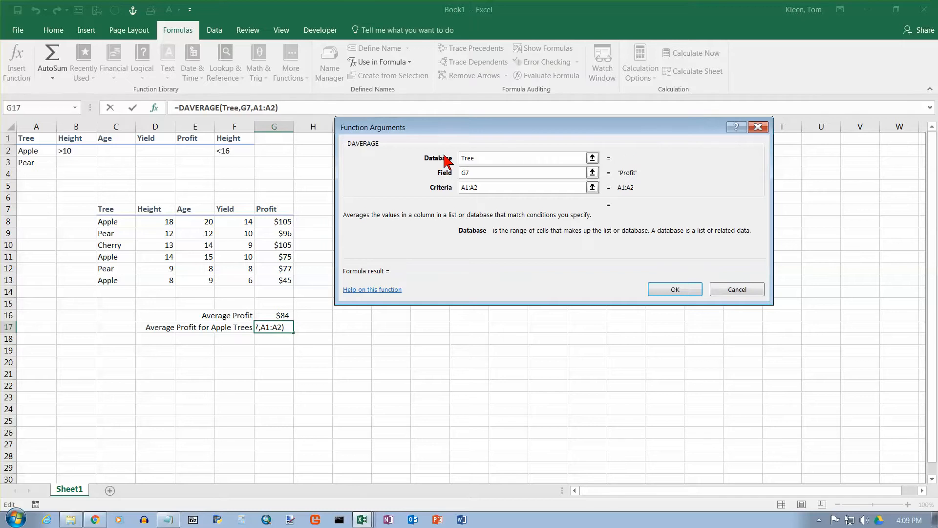
text(table)
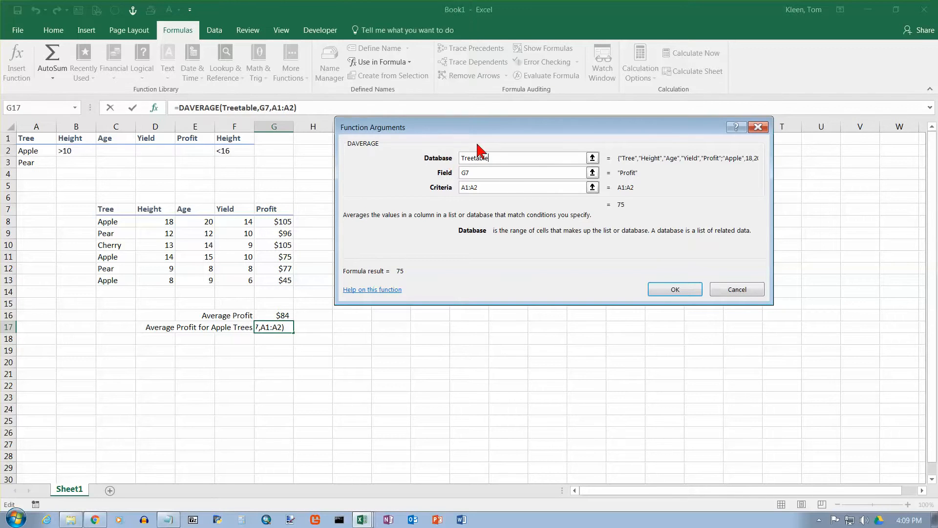
mouse_move(625, 193)
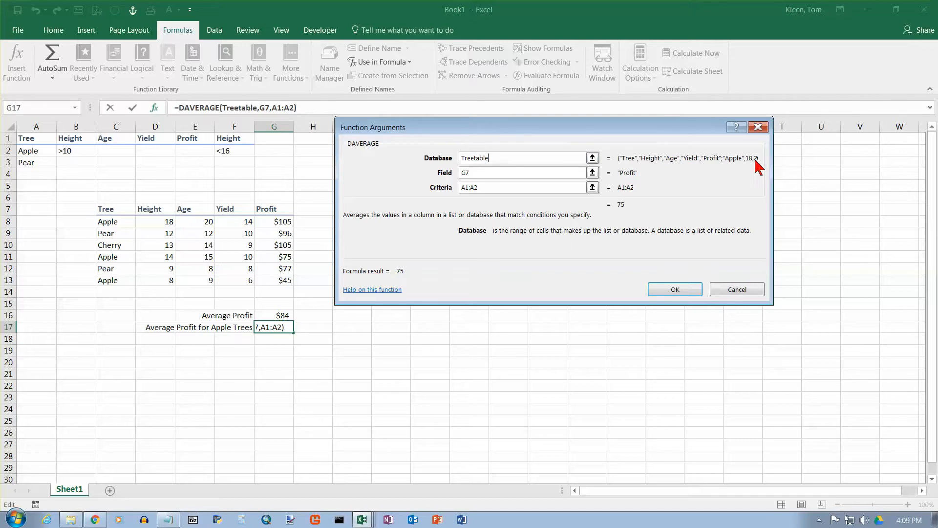
mouse_move(164, 225)
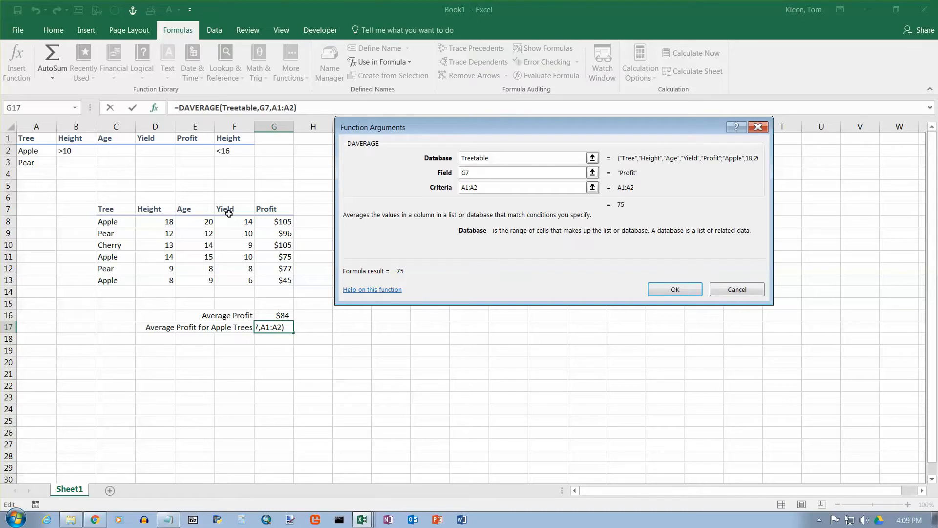
mouse_move(117, 223)
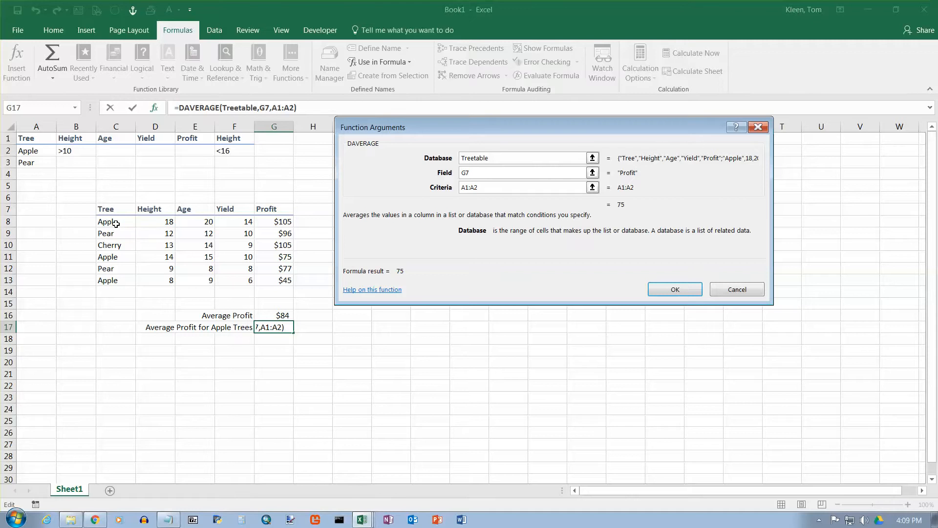
mouse_move(679, 202)
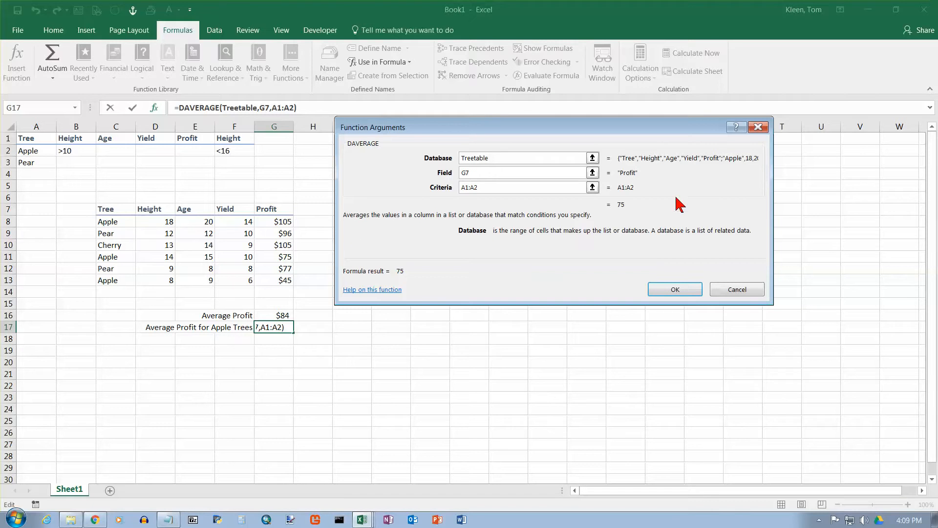
mouse_move(178, 254)
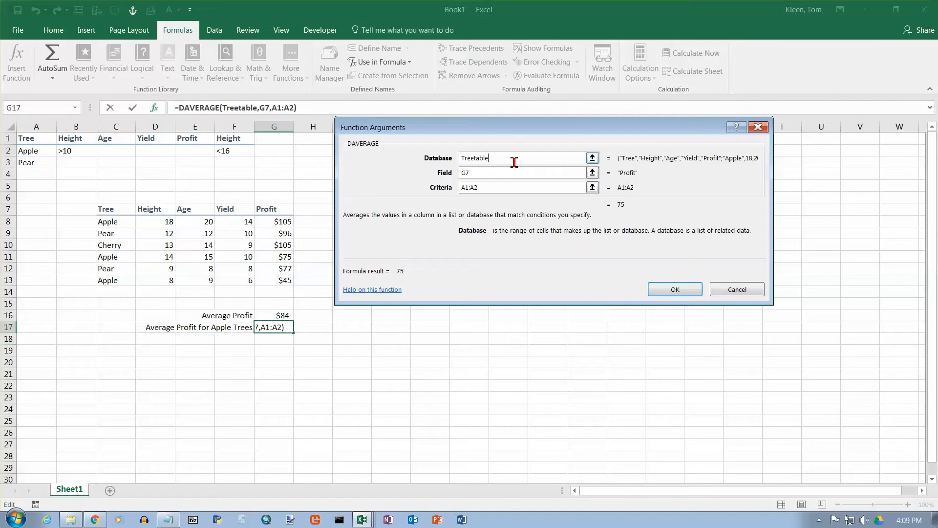
click(674, 289)
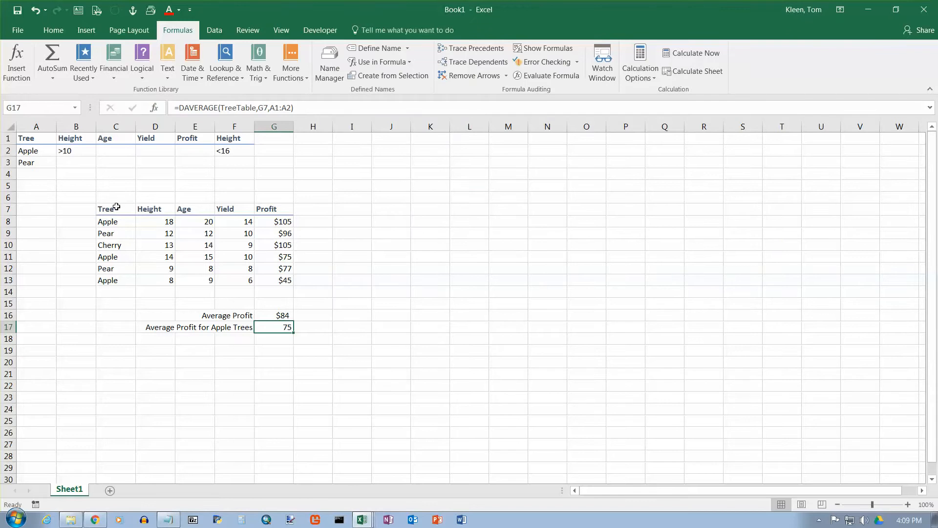
mouse_move(156, 280)
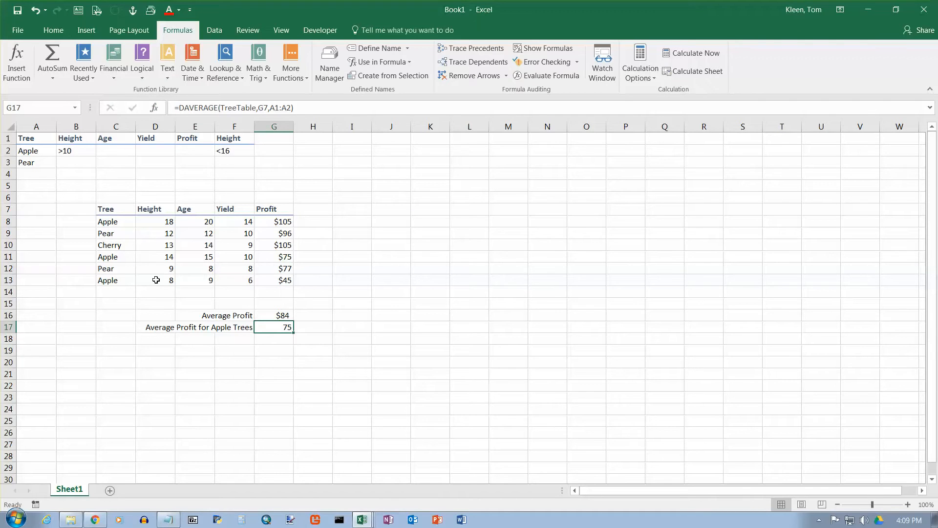
mouse_move(182, 262)
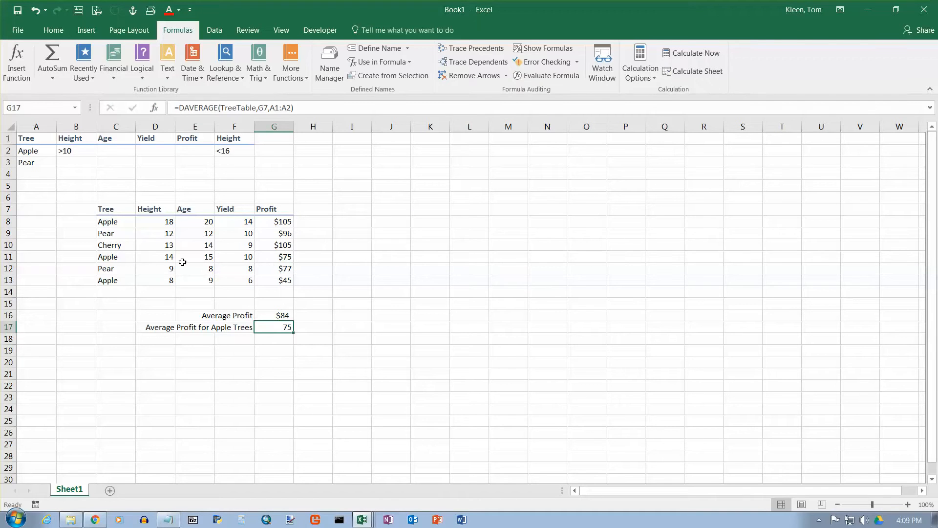
mouse_move(109, 210)
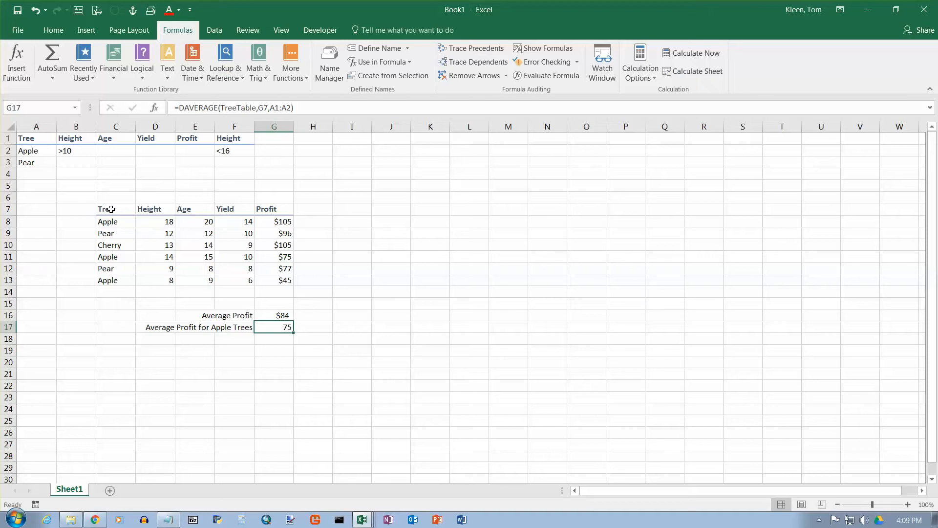
mouse_move(182, 215)
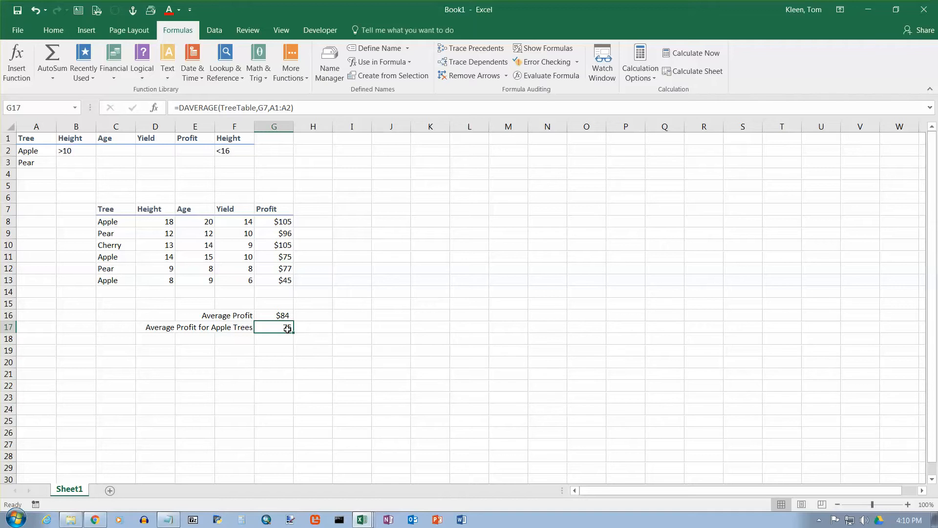
Change the Criteria argument from A1:A2 to A1:A3 so Apple and Pear average 79.6
double_click(274, 328)
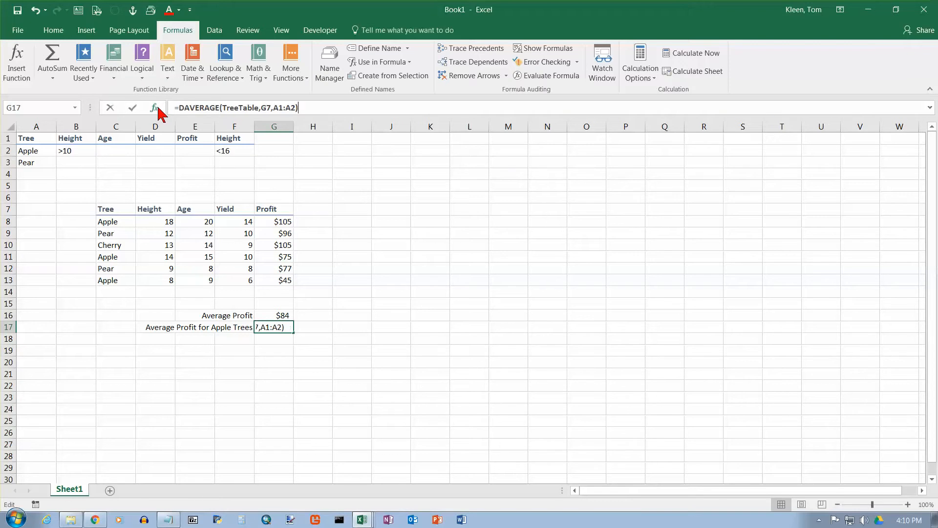
click(154, 107)
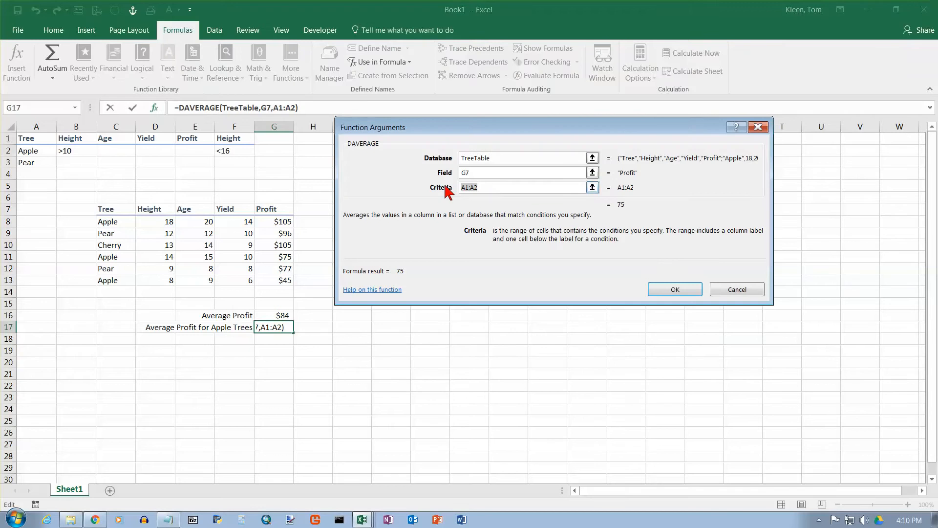
mouse_move(483, 205)
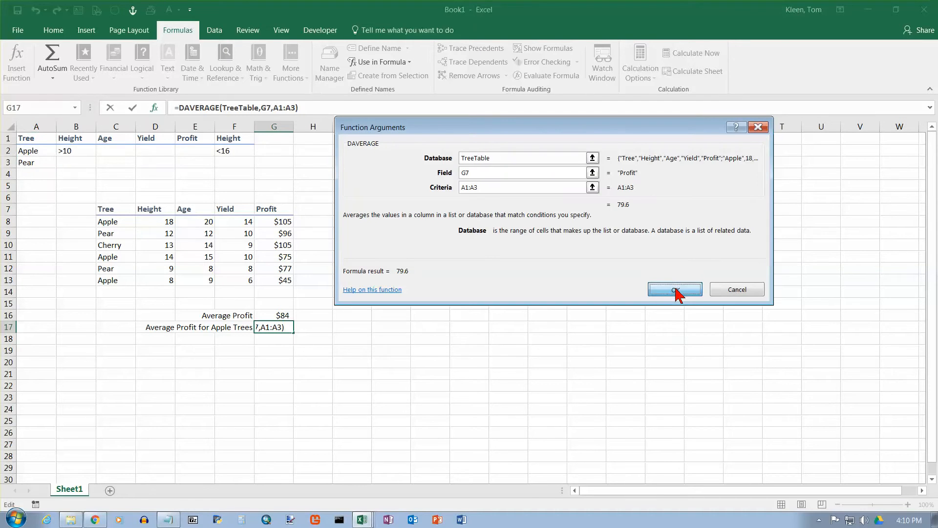
click(674, 290)
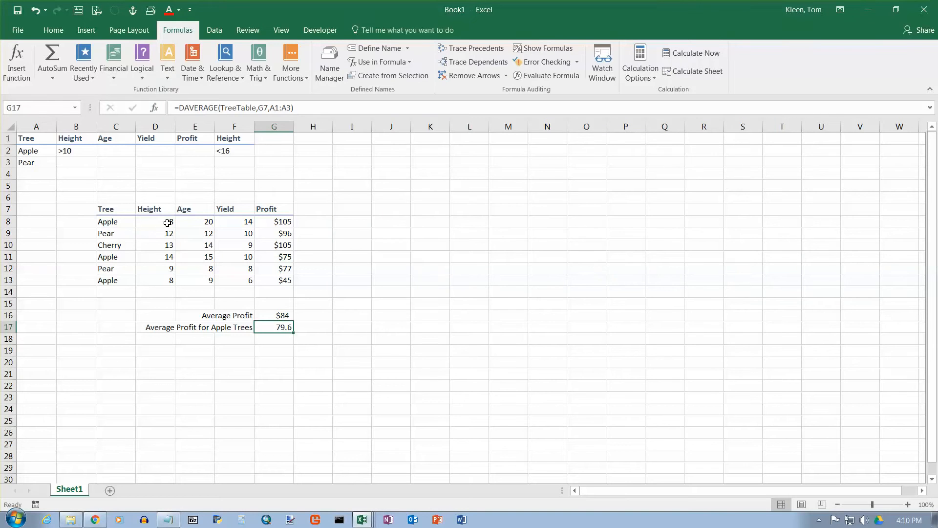
Ctrl-select the Apple and Pear profit cells to verify their status-bar average
click(273, 233)
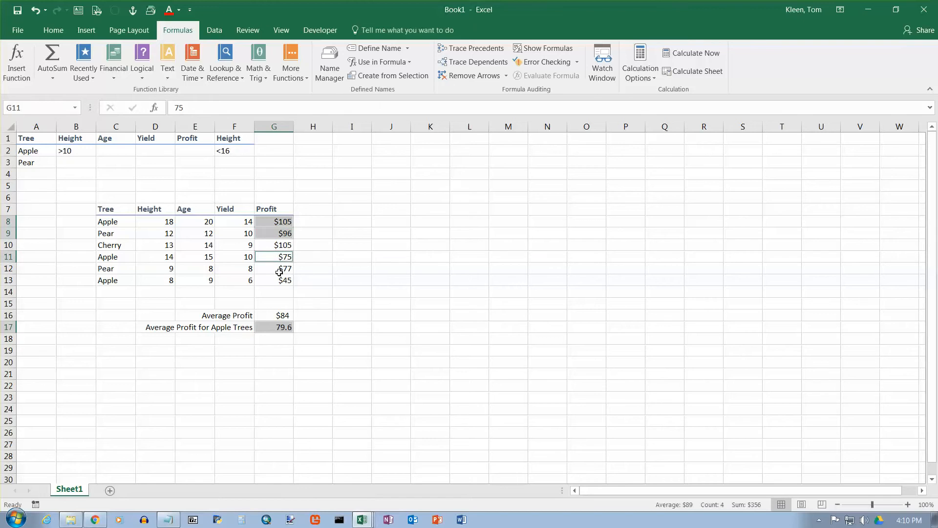
click(273, 279)
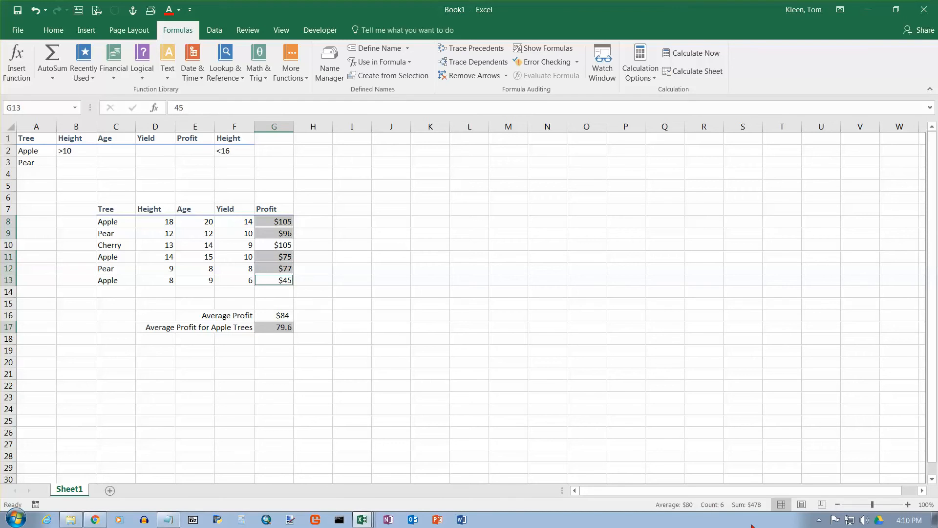
mouse_move(684, 518)
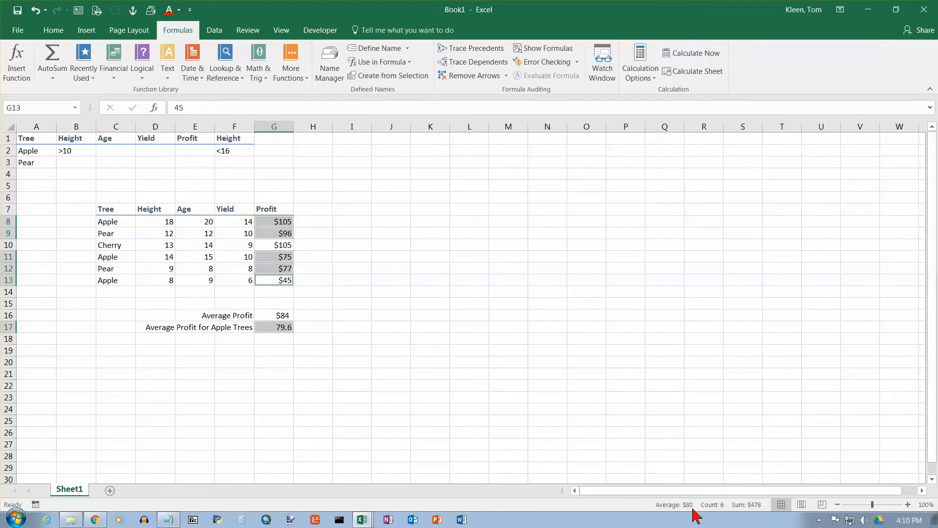
mouse_move(268, 222)
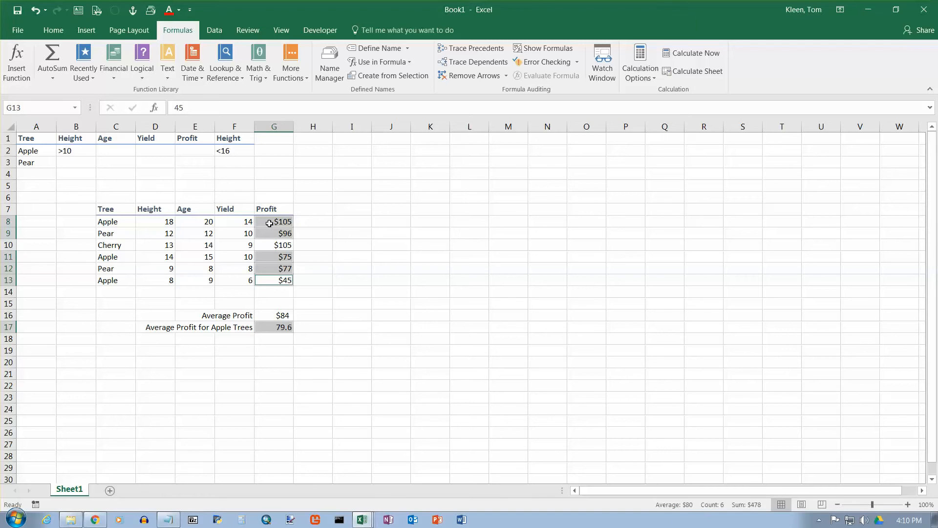
click(273, 221)
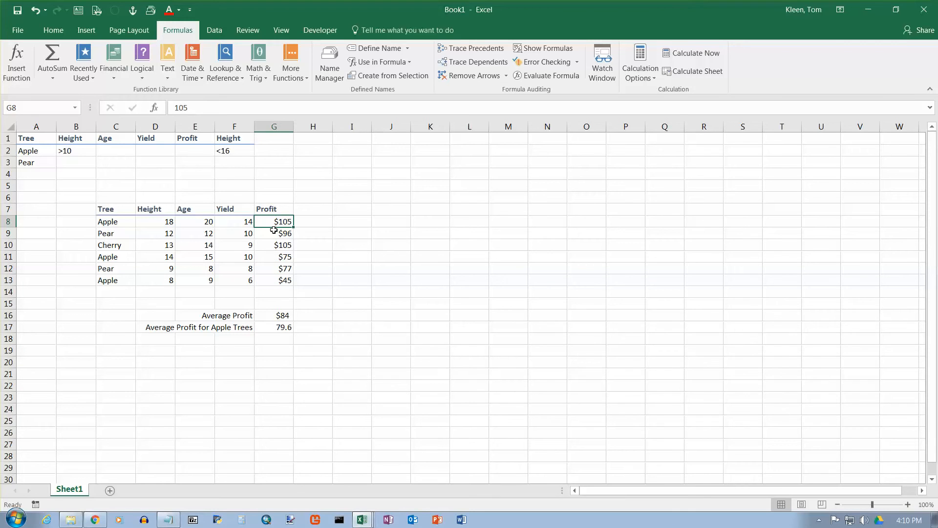
click(273, 232)
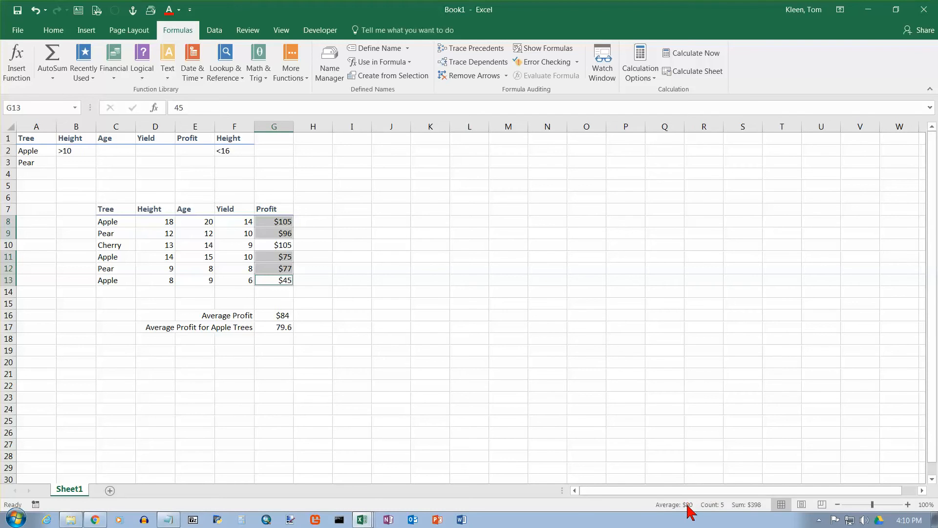
mouse_move(690, 509)
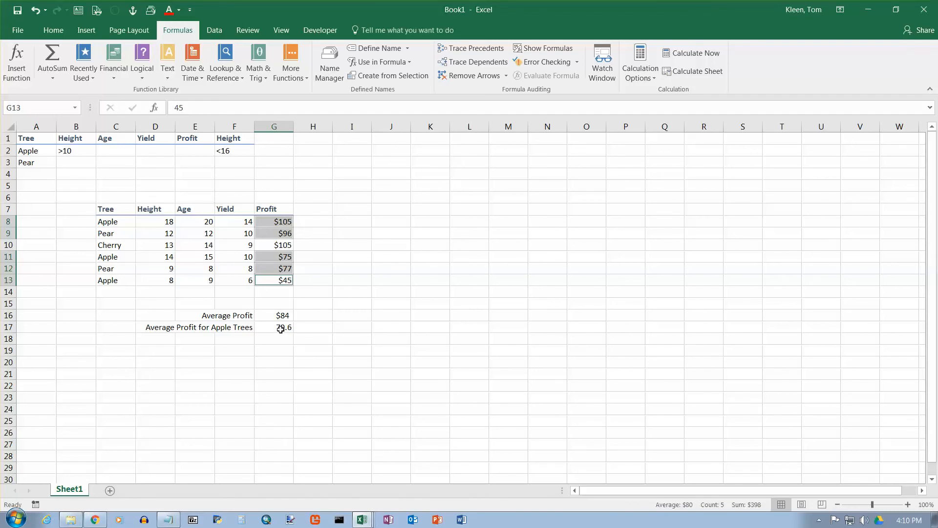
Format the G17 result as Accounting currency, showing $79.60
click(281, 327)
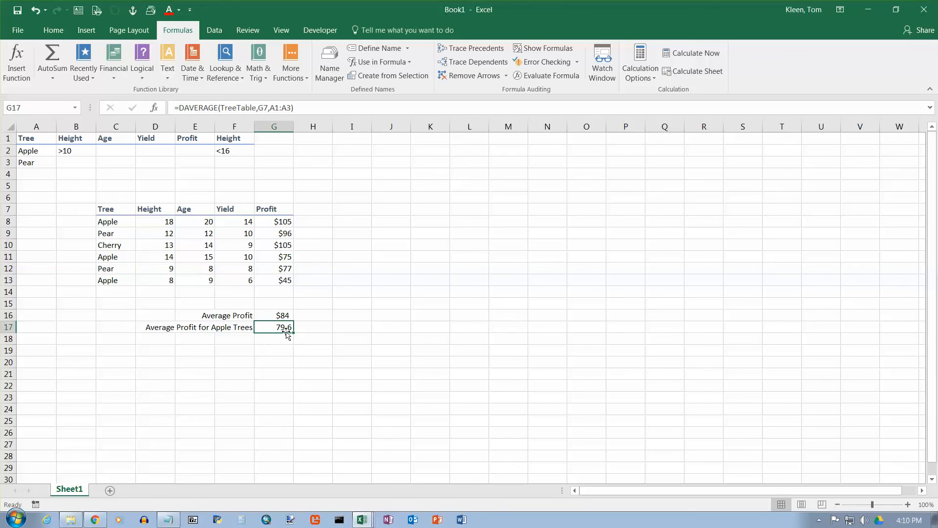
right_click(280, 327)
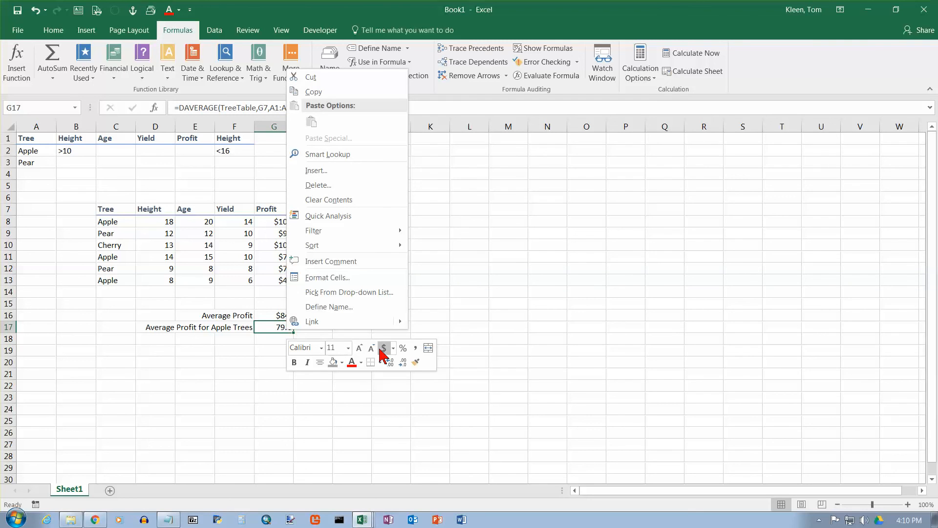
click(383, 347)
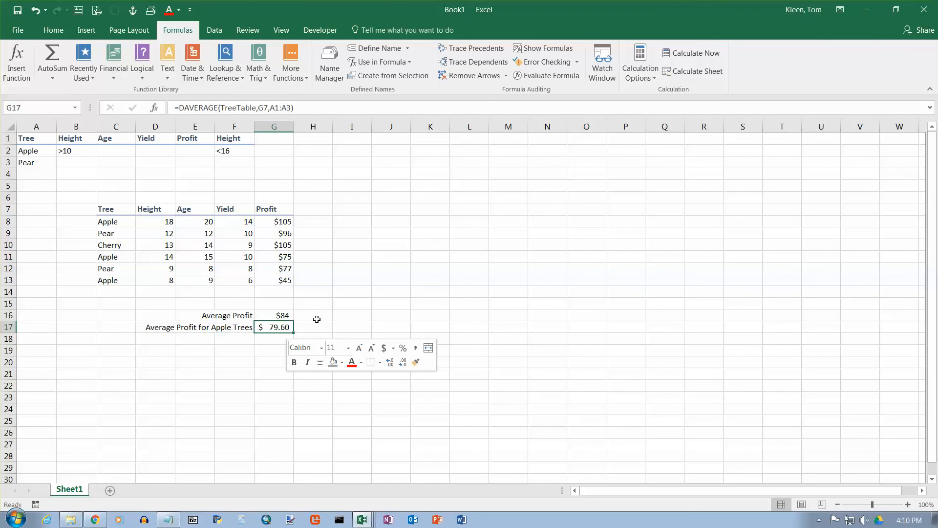